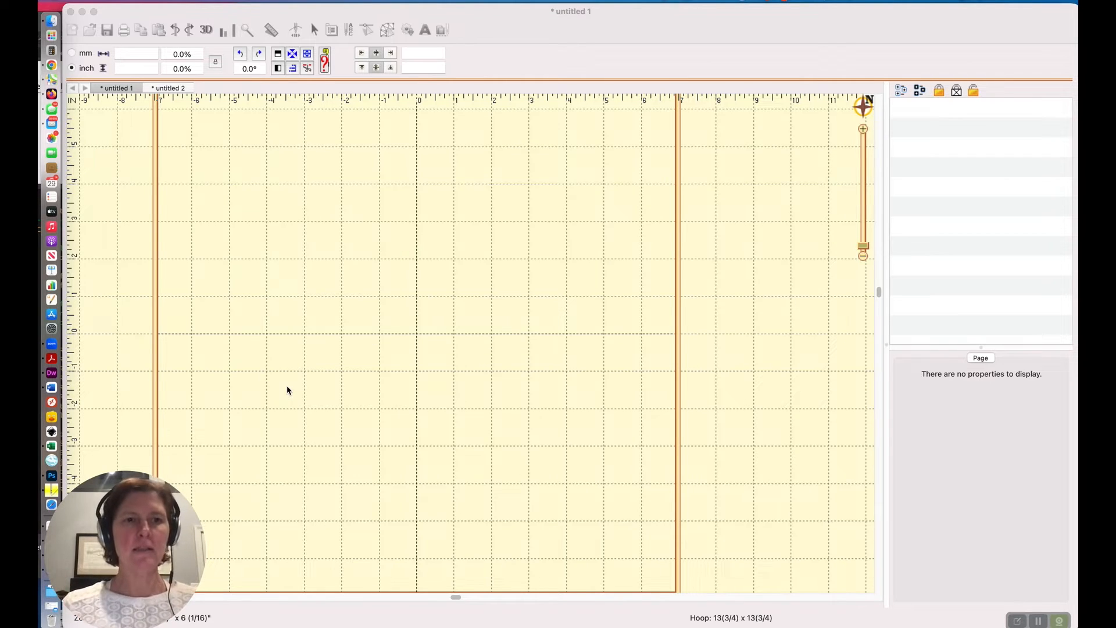
pyautogui.moveTo(320, 308)
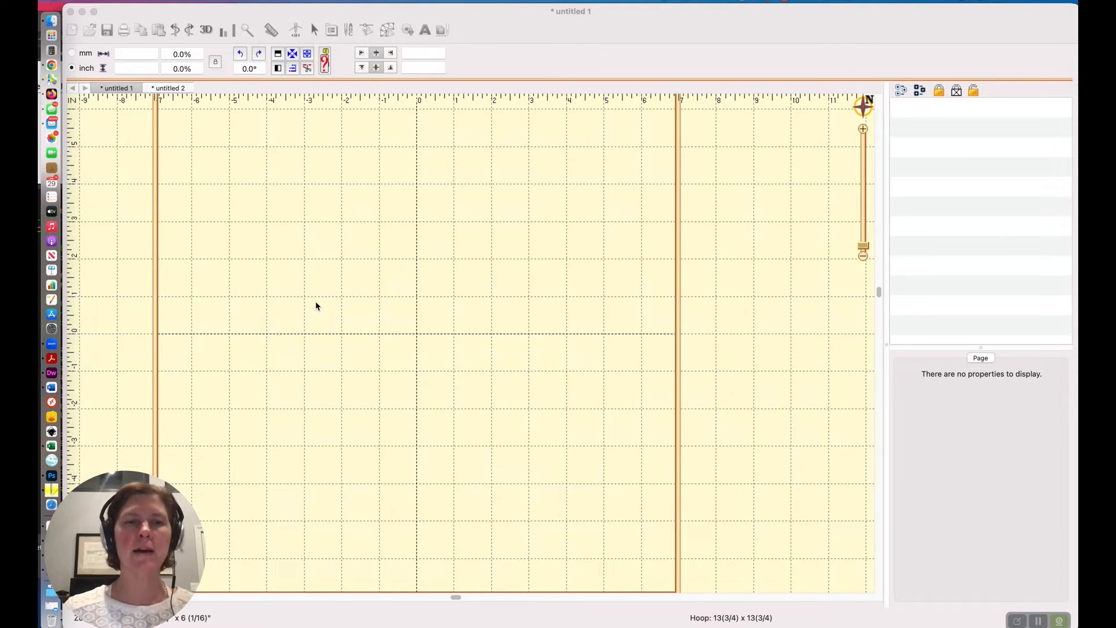
pyautogui.moveTo(314, 287)
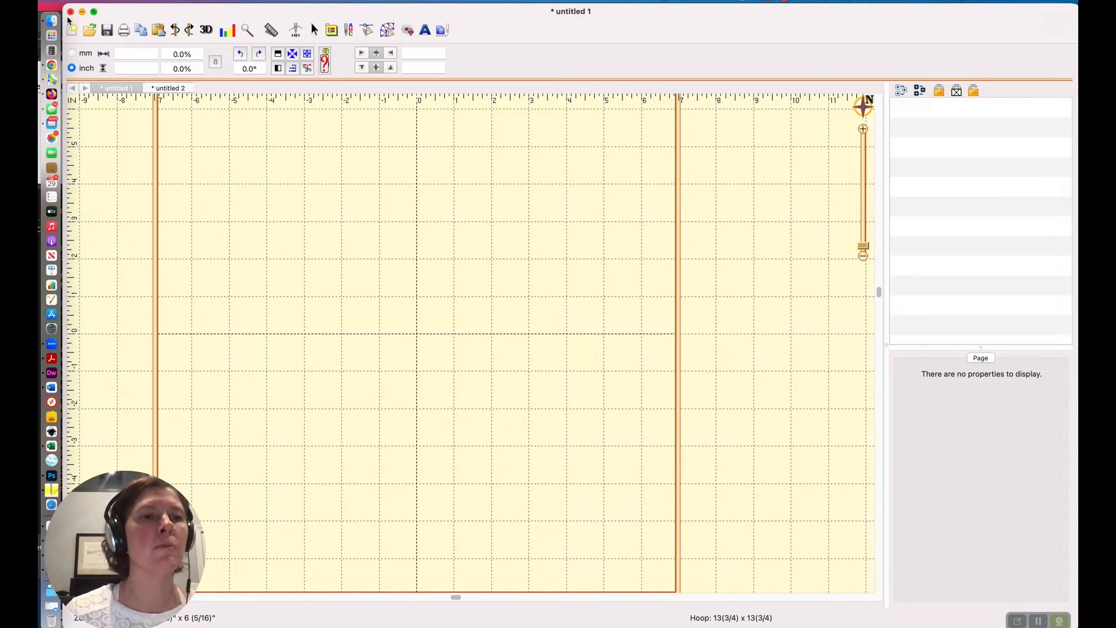
pyautogui.moveTo(51, 64)
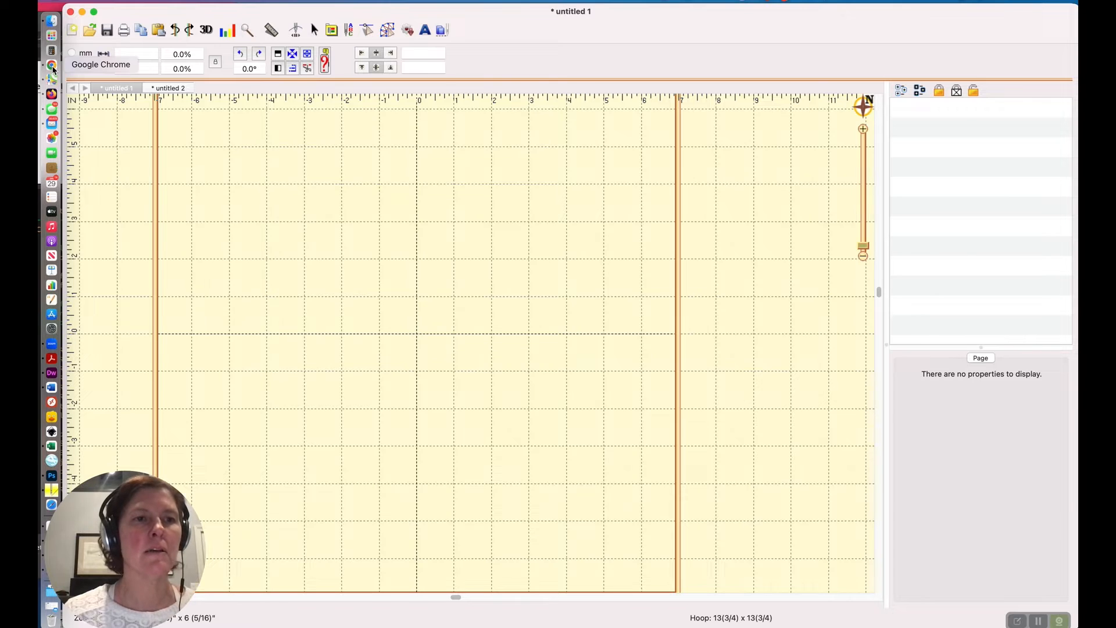
# - Bring the DaFont 'varsity' results forward and scroll down to the Varsity Team font
pyautogui.click(50, 64)
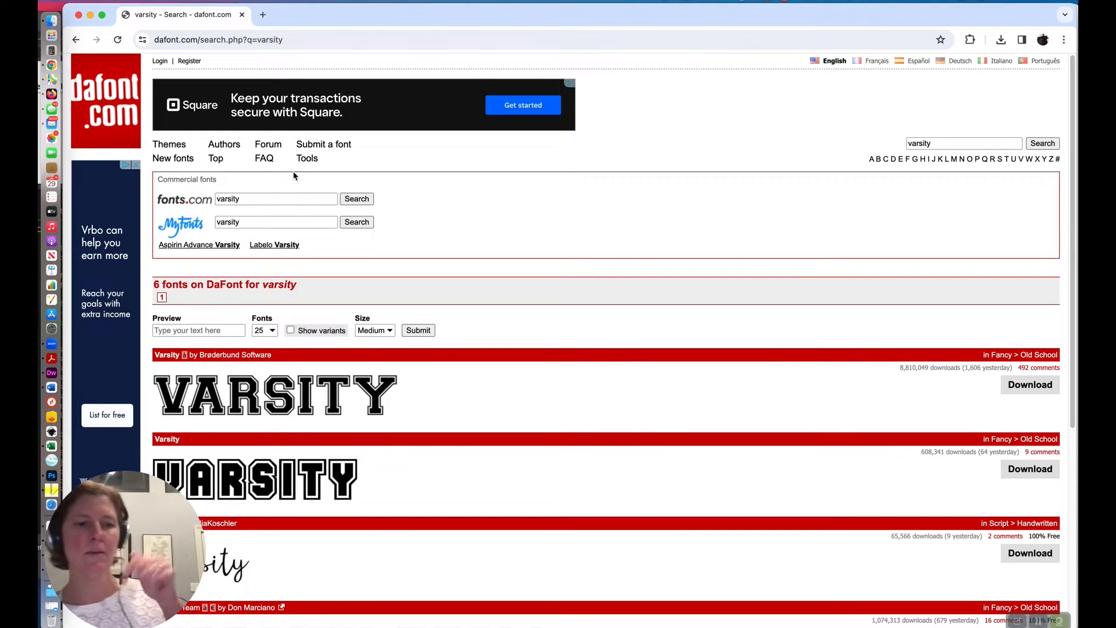
pyautogui.scroll(-3)
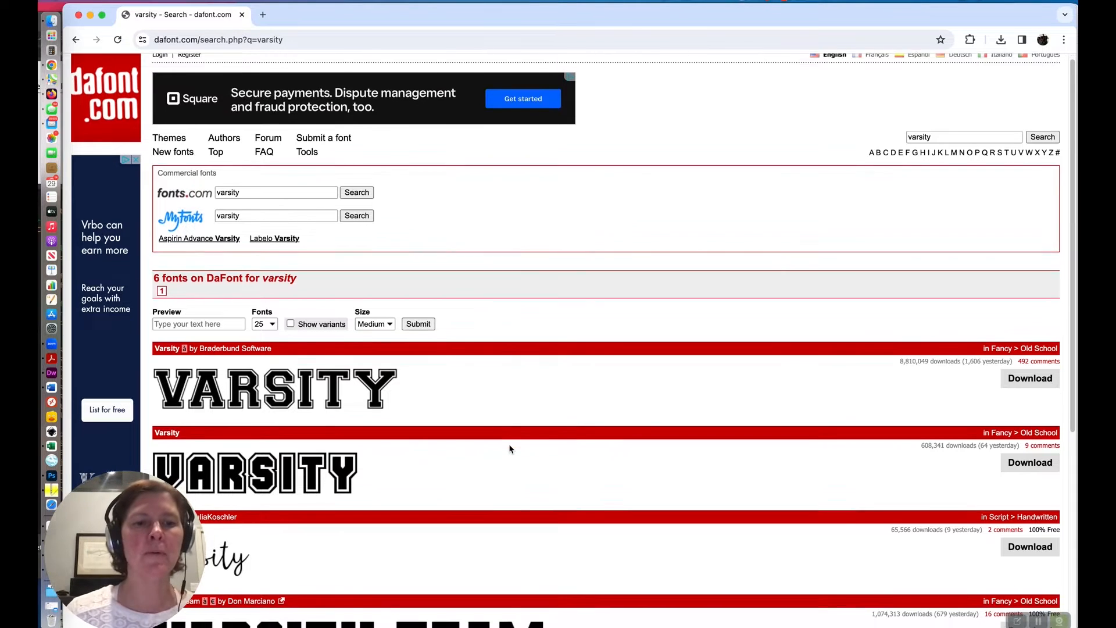
pyautogui.scroll(-3)
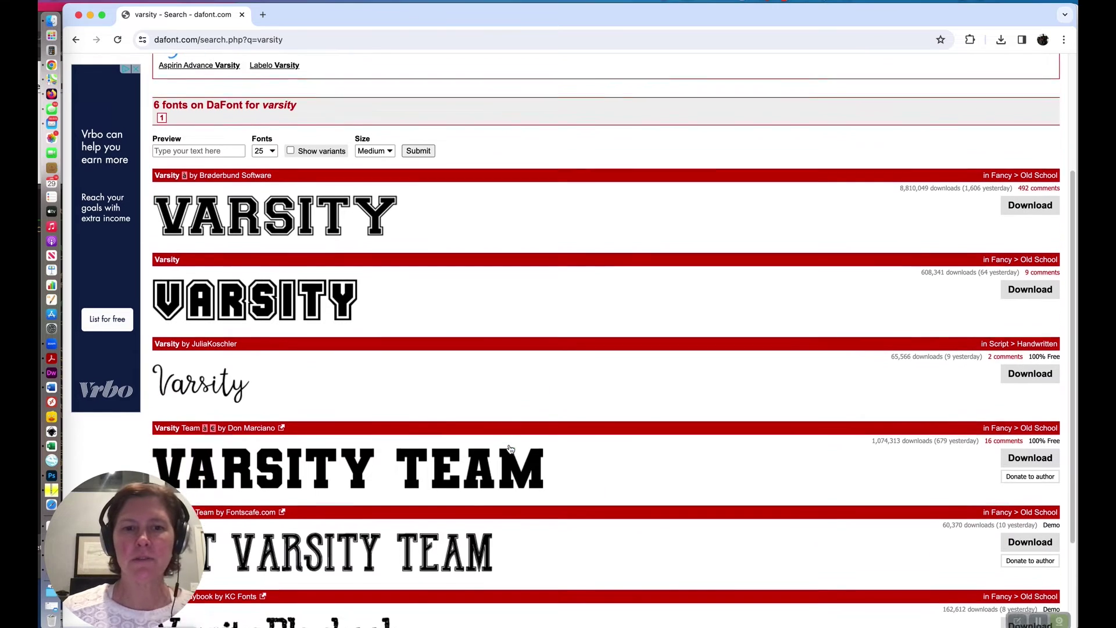
pyautogui.scroll(-3)
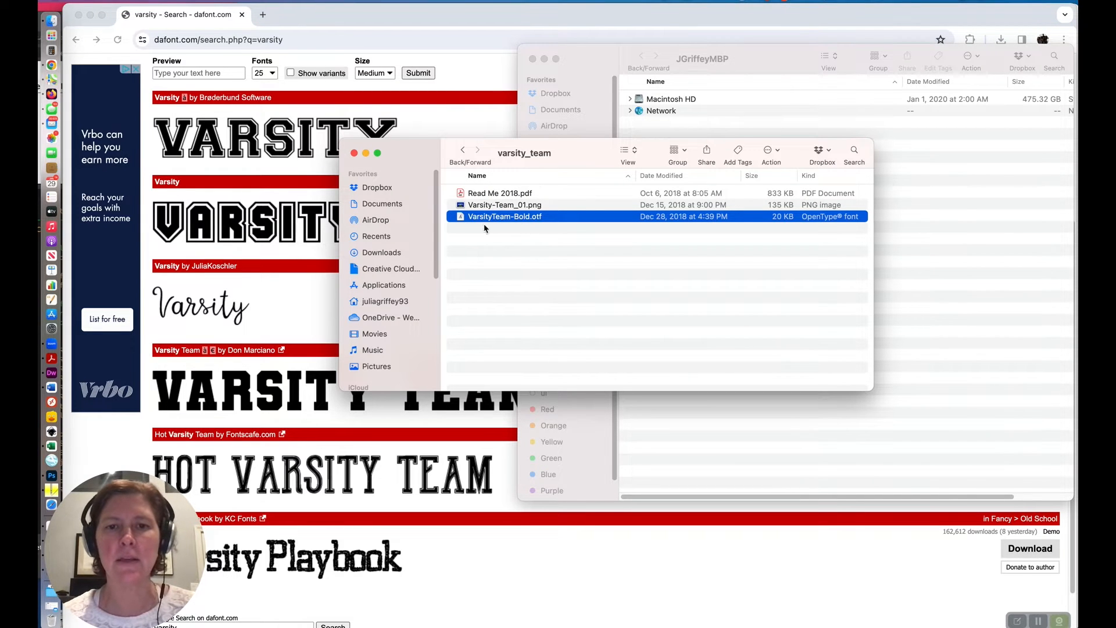
pyautogui.moveTo(473, 229)
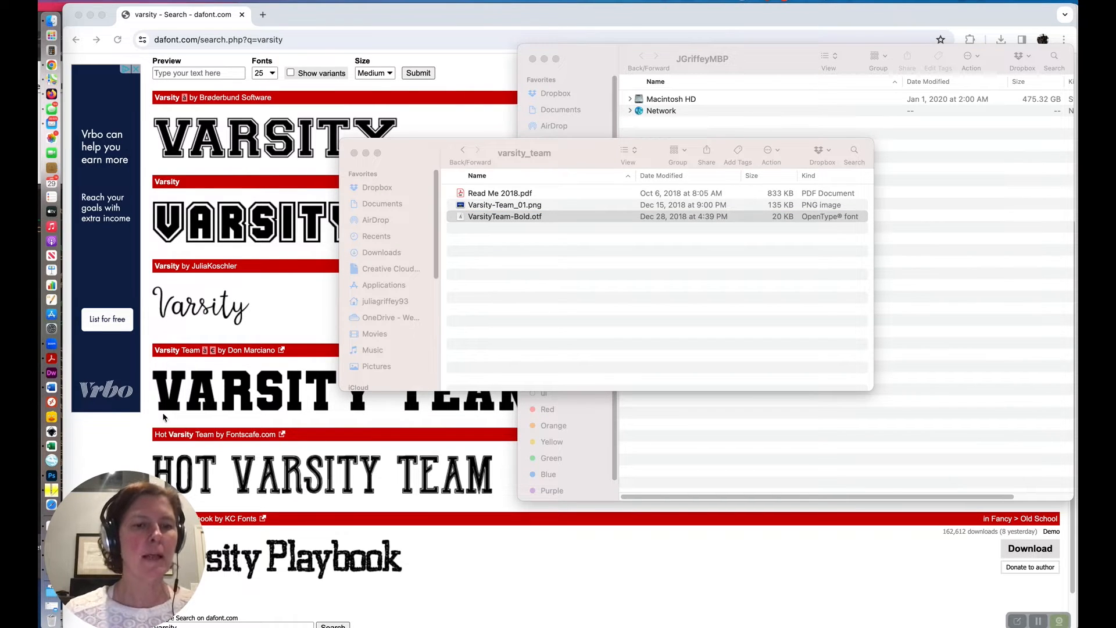
pyautogui.moveTo(53, 491)
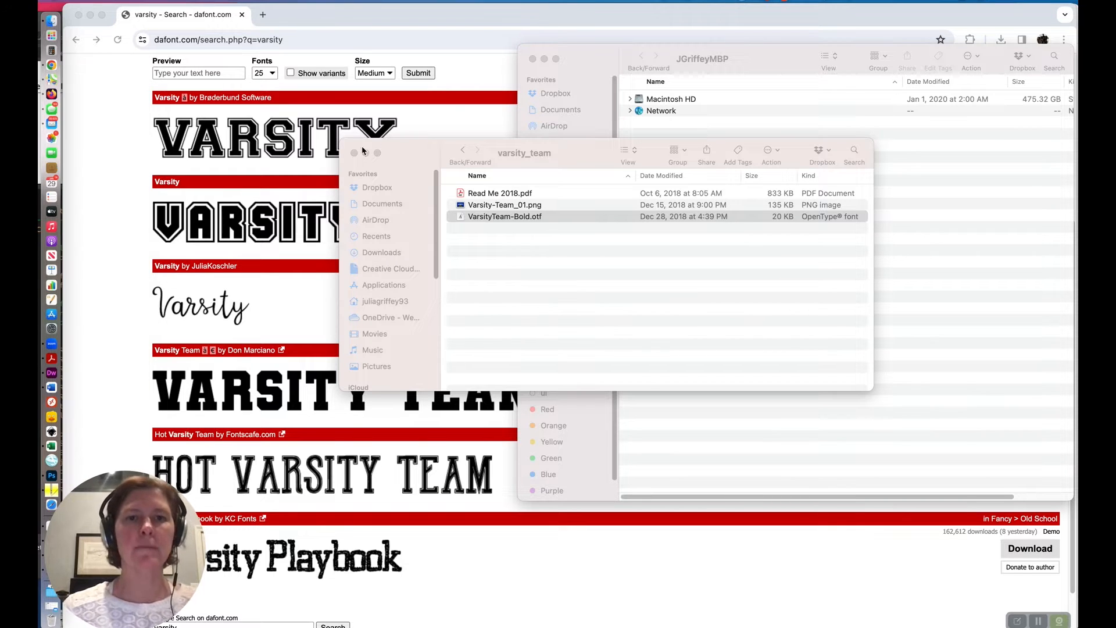
# - Close the varsity_team folder window holding VarsityTeam-Bold.otf
pyautogui.click(354, 152)
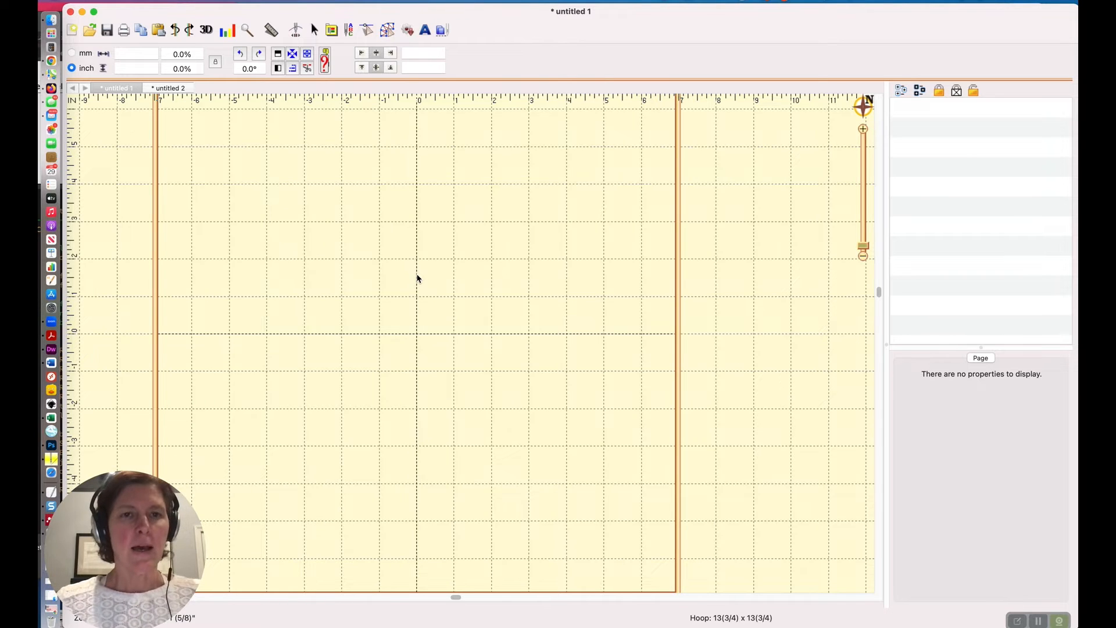
pyautogui.moveTo(425, 47)
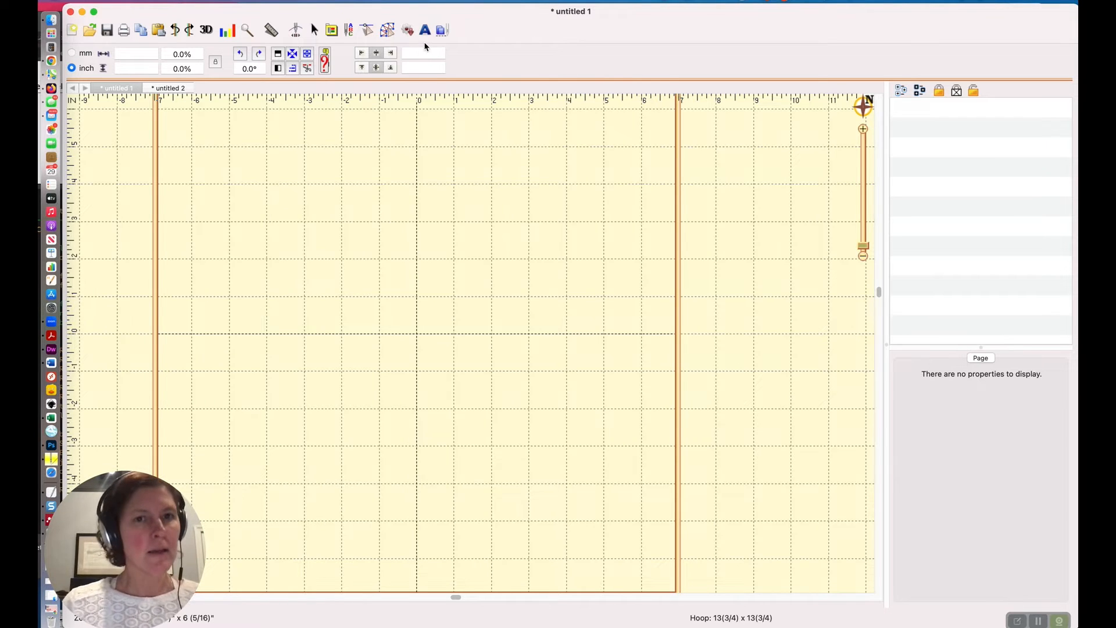
pyautogui.moveTo(419, 45)
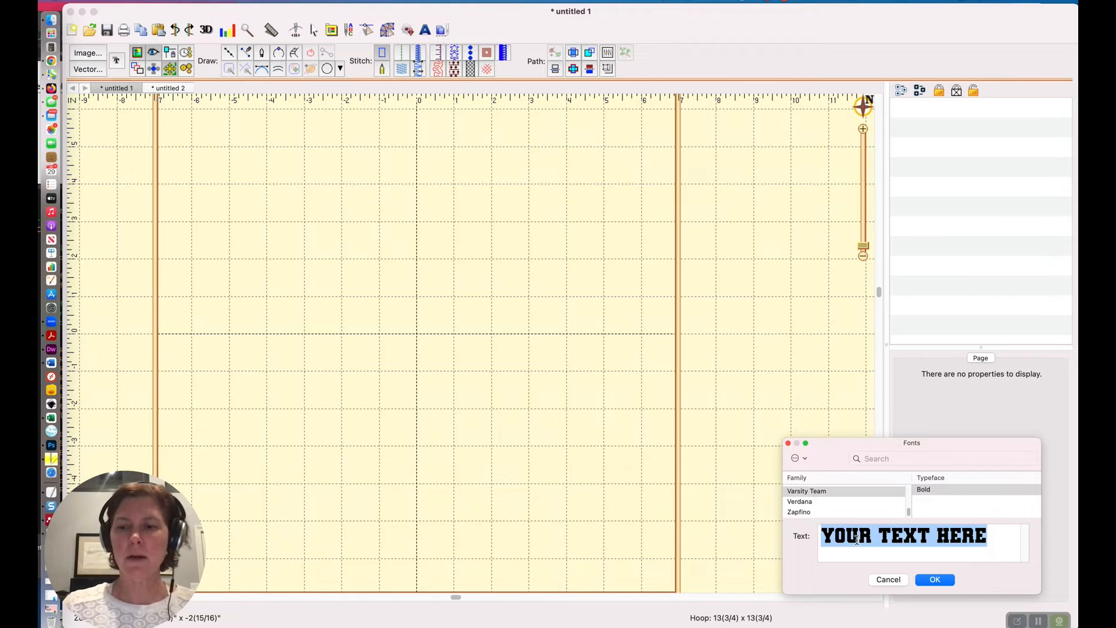
# - Enter the word MAMA in Varsity Team Bold and confirm the lettering
pyautogui.write('MAMA')
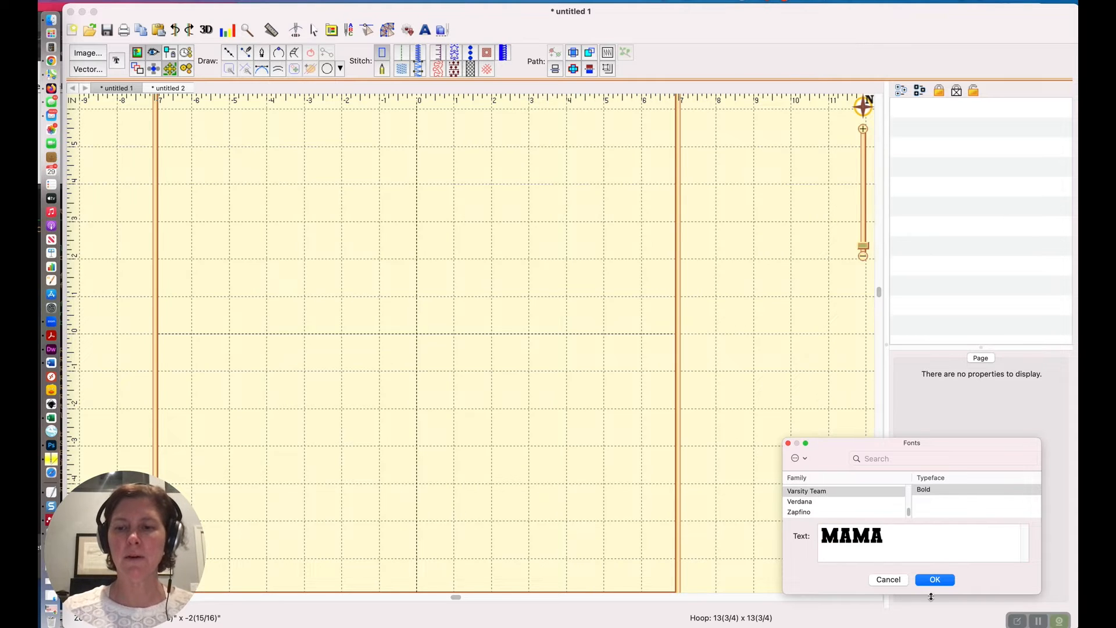
pyautogui.click(934, 579)
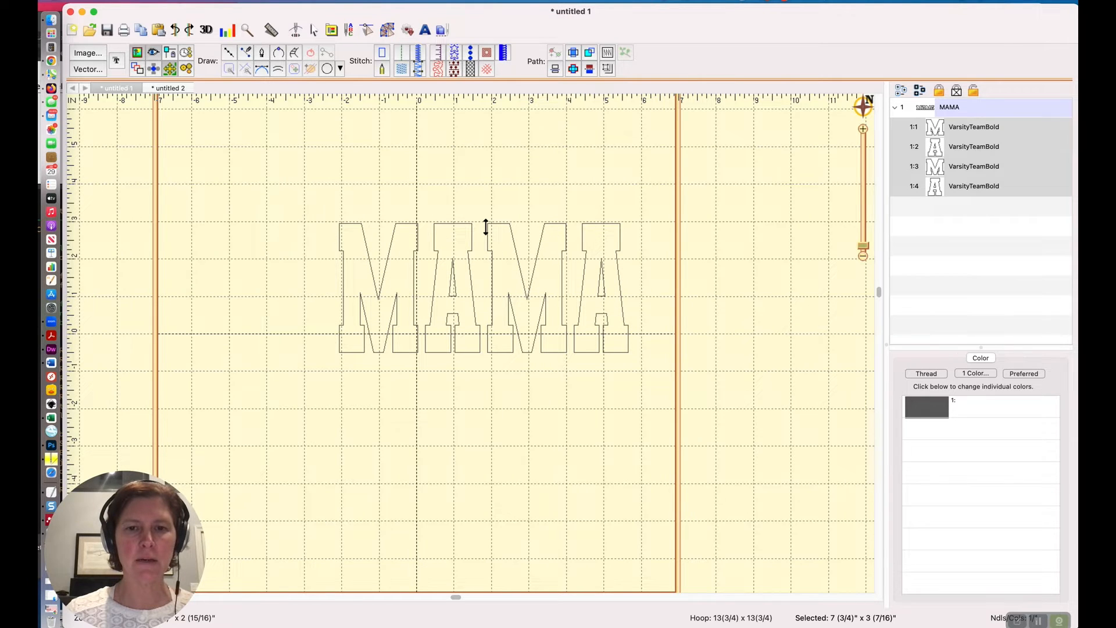
# - Drop MAMA near the hoop centre and select the first M for reshaping
pyautogui.click(484, 288)
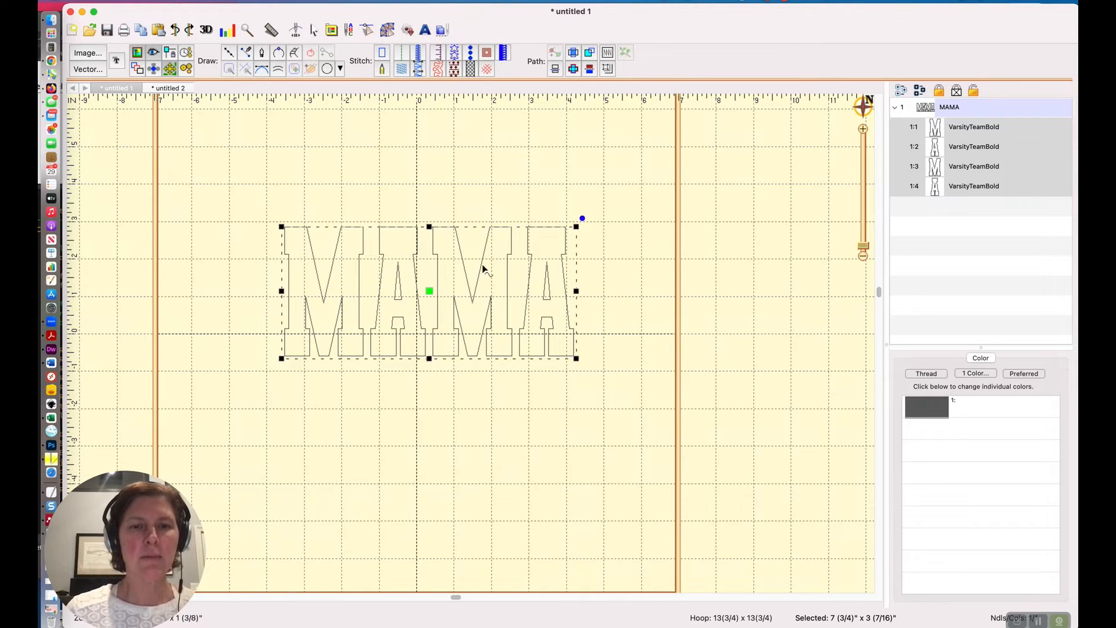
pyautogui.click(569, 205)
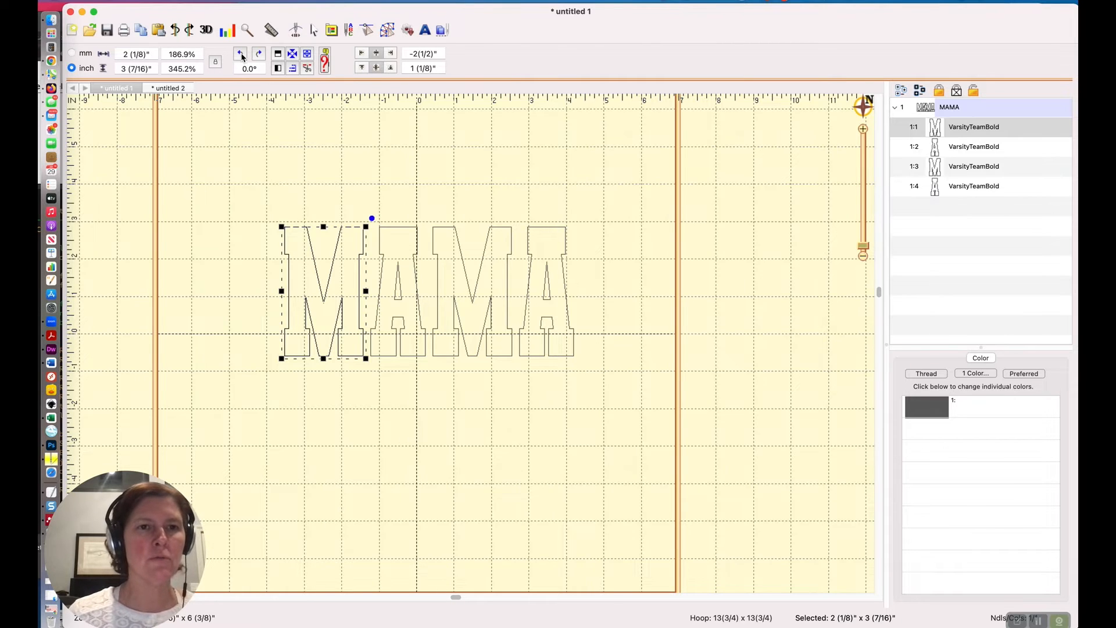
# - Tilt the first M and last A with rotation values such as 5.0 to start the arch
pyautogui.click(241, 54)
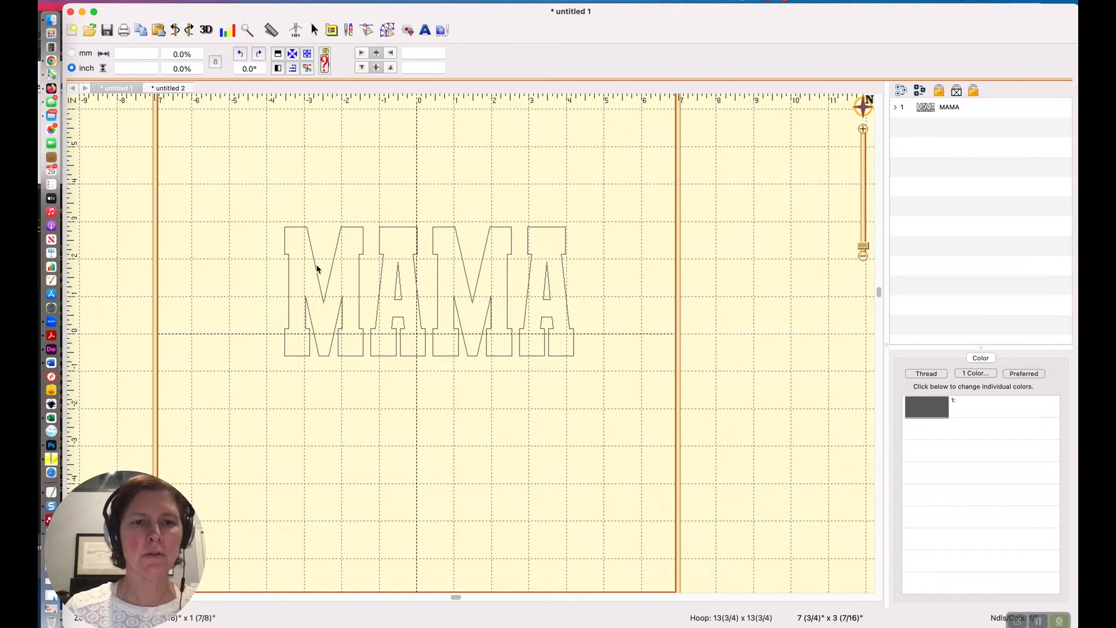
pyautogui.click(322, 292)
pyautogui.write('10')
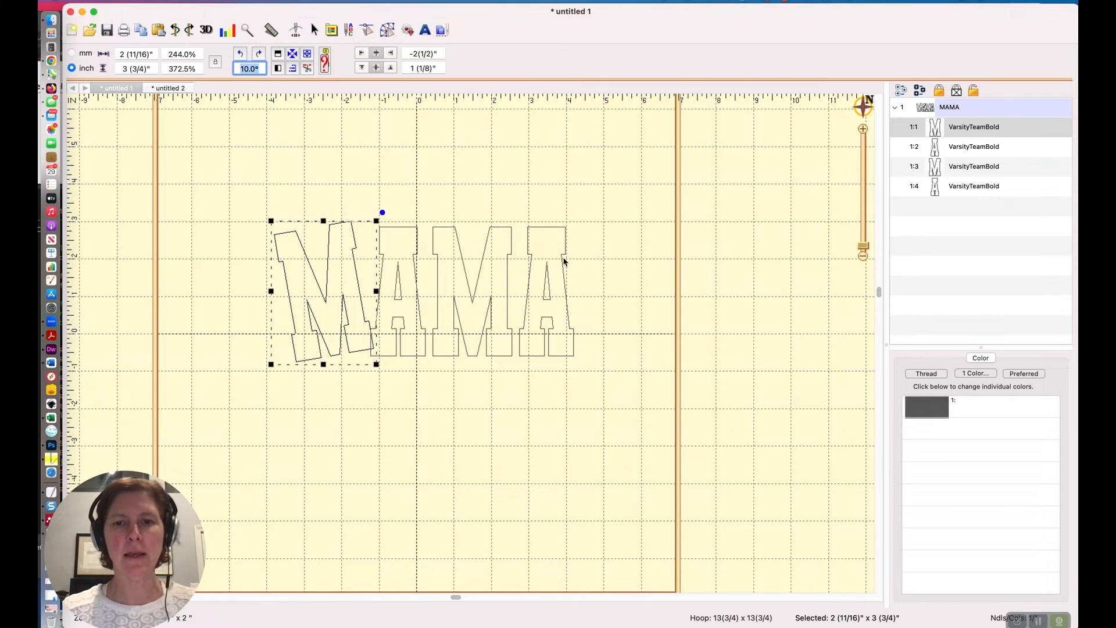
pyautogui.click(546, 291)
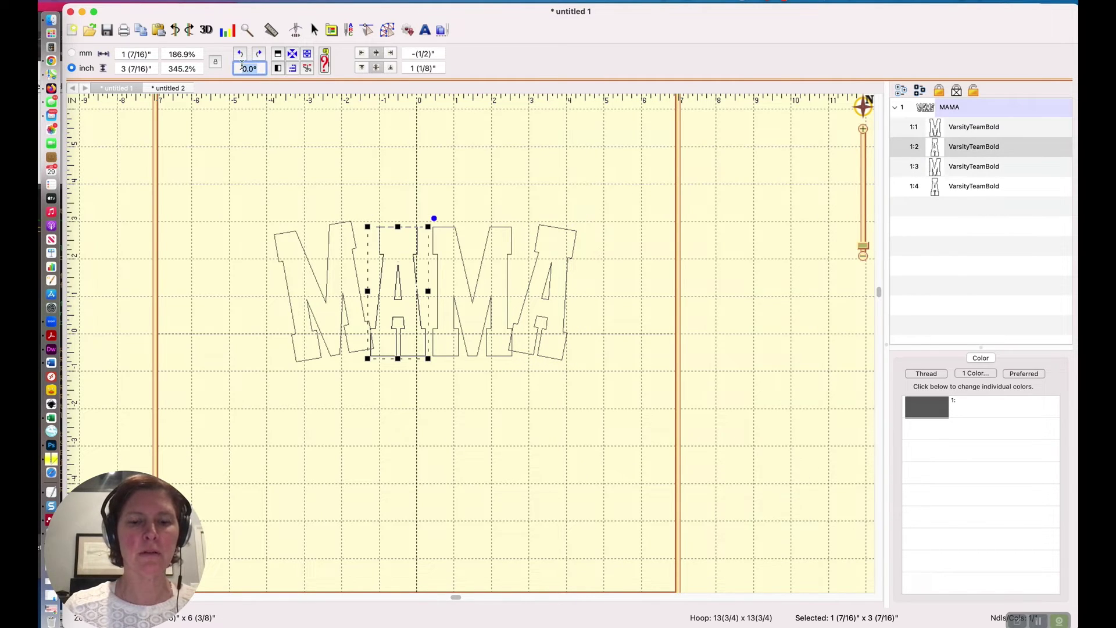
pyautogui.write('5.0')
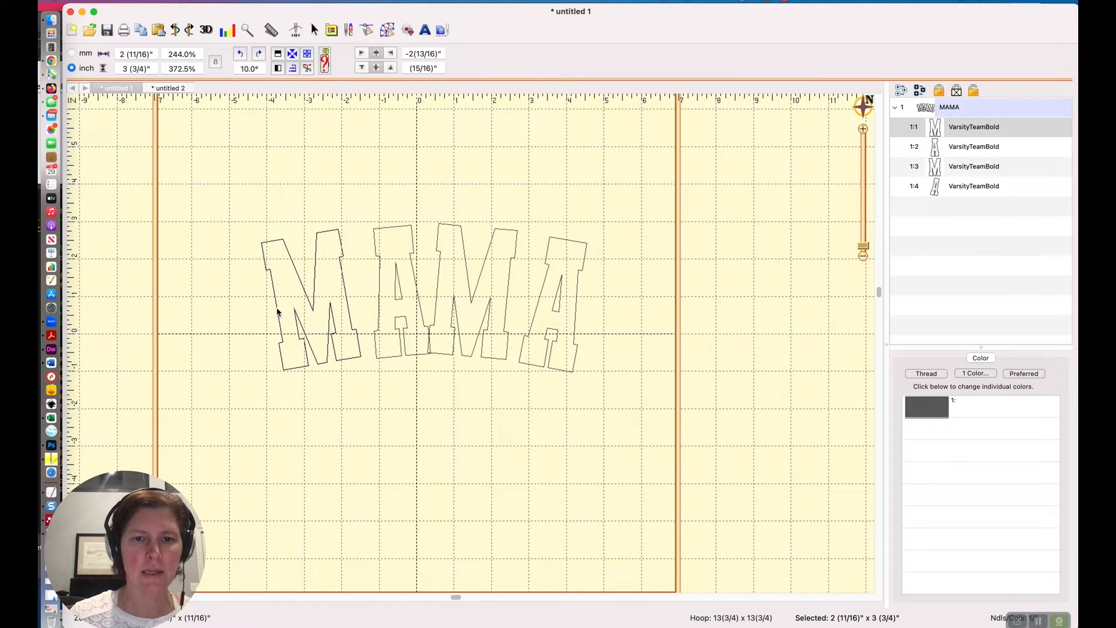
# - Adjust the first A's position within the arch and convert the lettering to applique
pyautogui.click(973, 146)
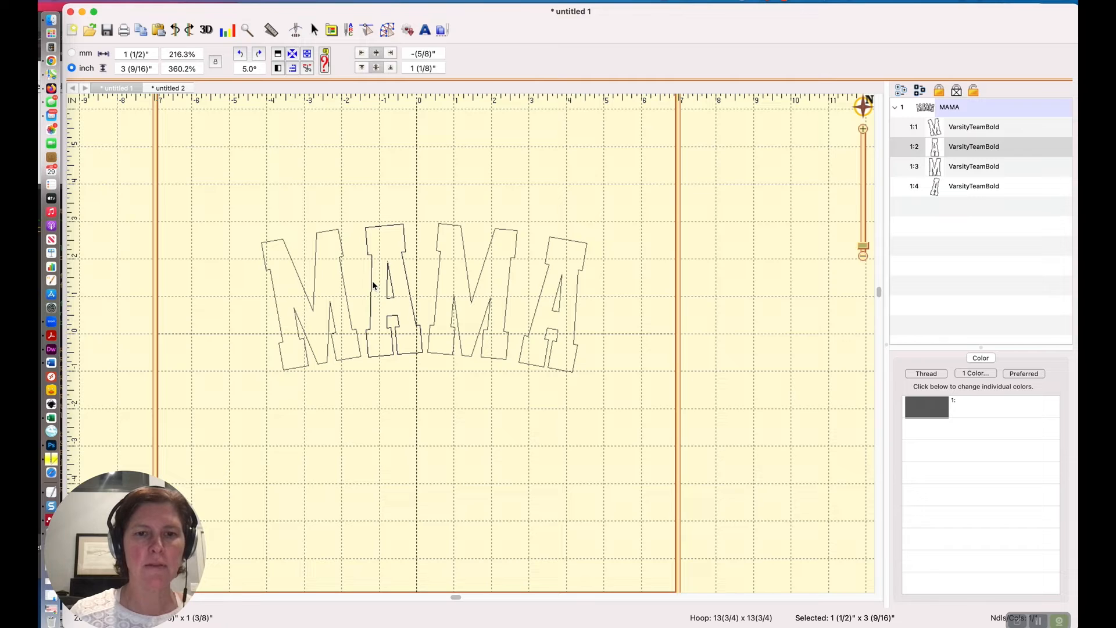
pyautogui.click(388, 292)
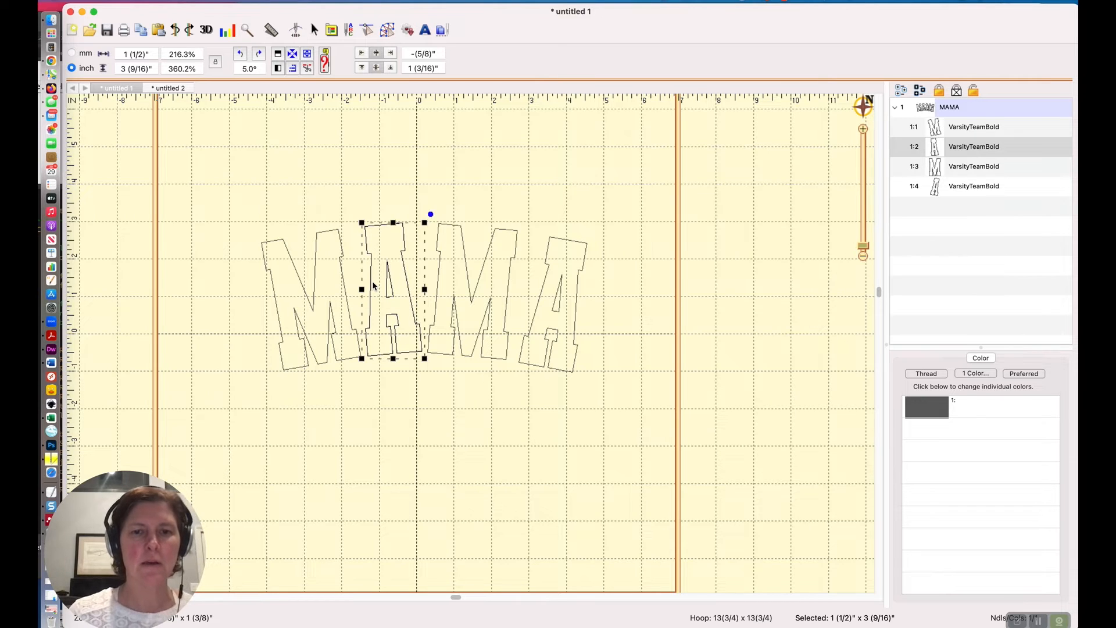
pyautogui.click(517, 179)
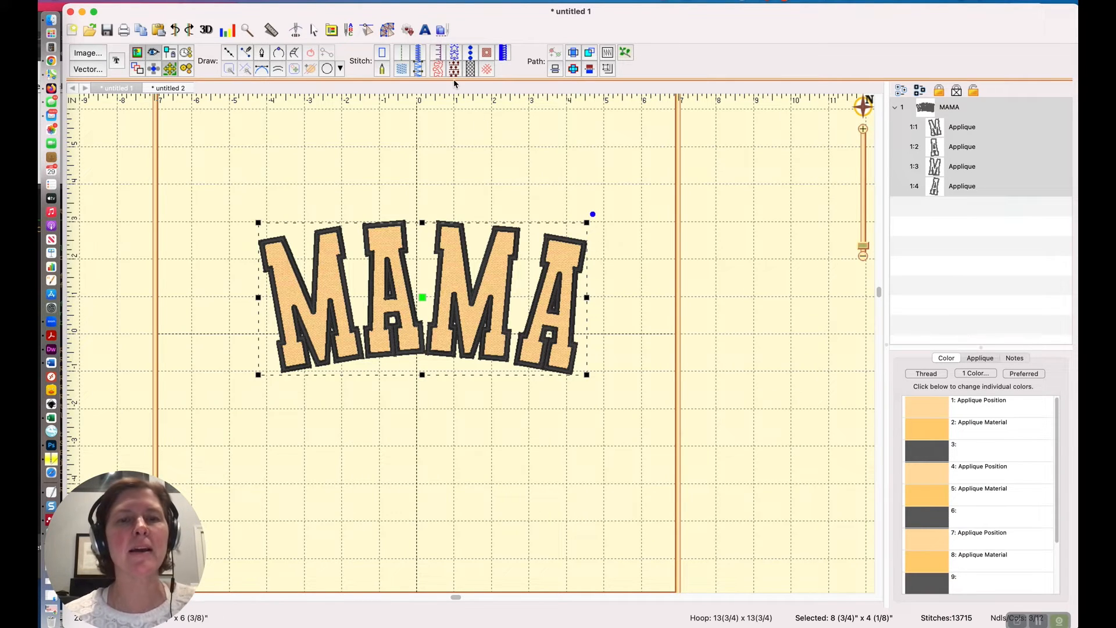
# - Set the applique border to an E-stitch outline and switch fabric preview off
pyautogui.click(979, 357)
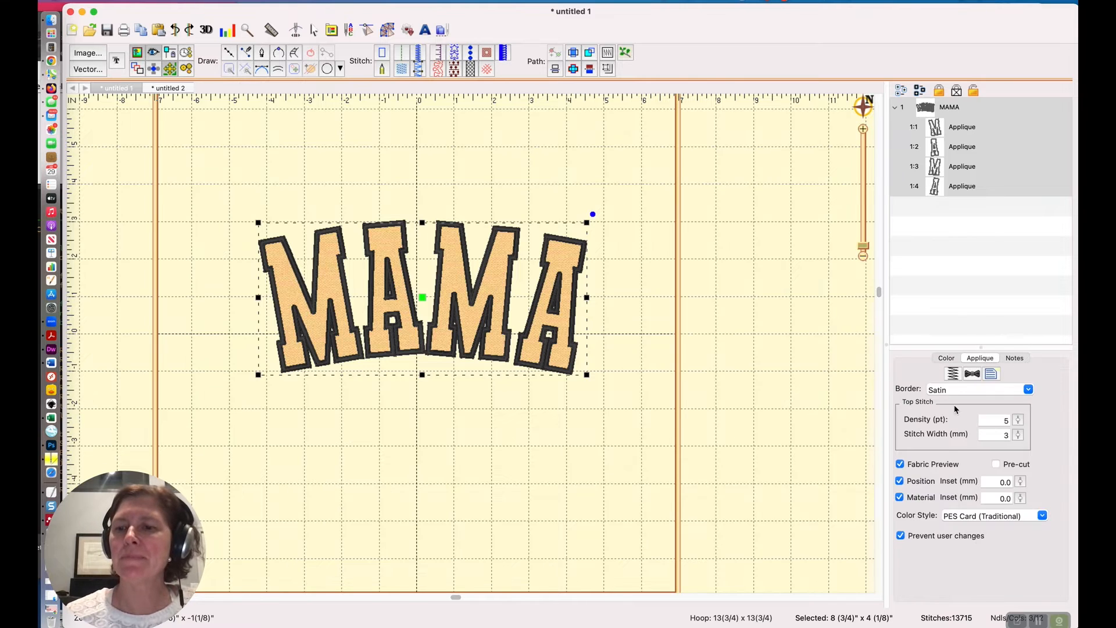
pyautogui.click(1027, 390)
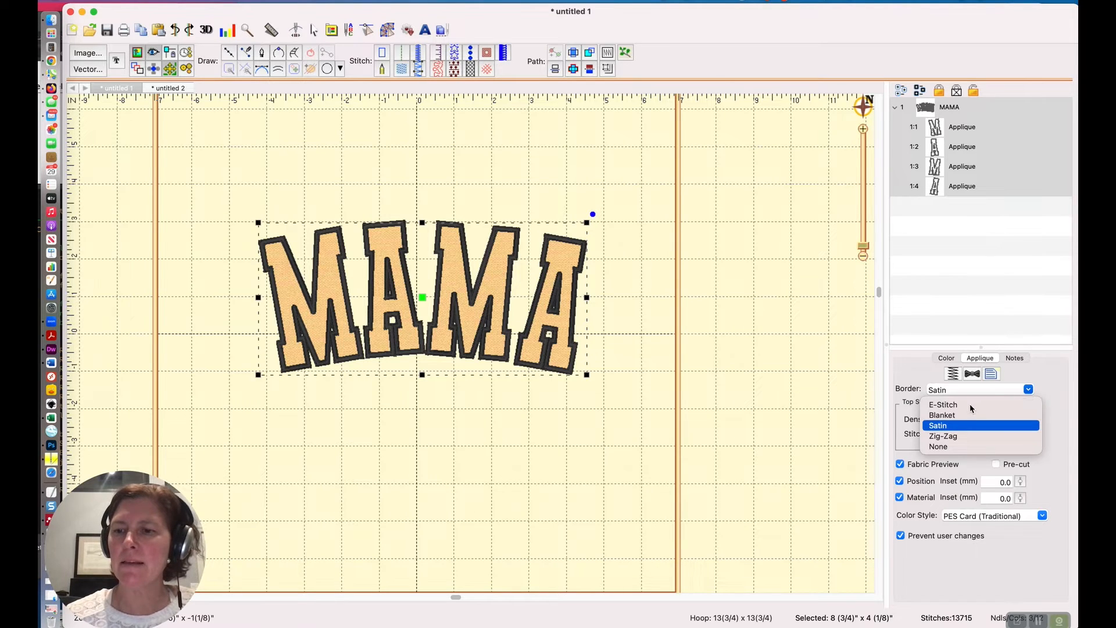
pyautogui.click(942, 405)
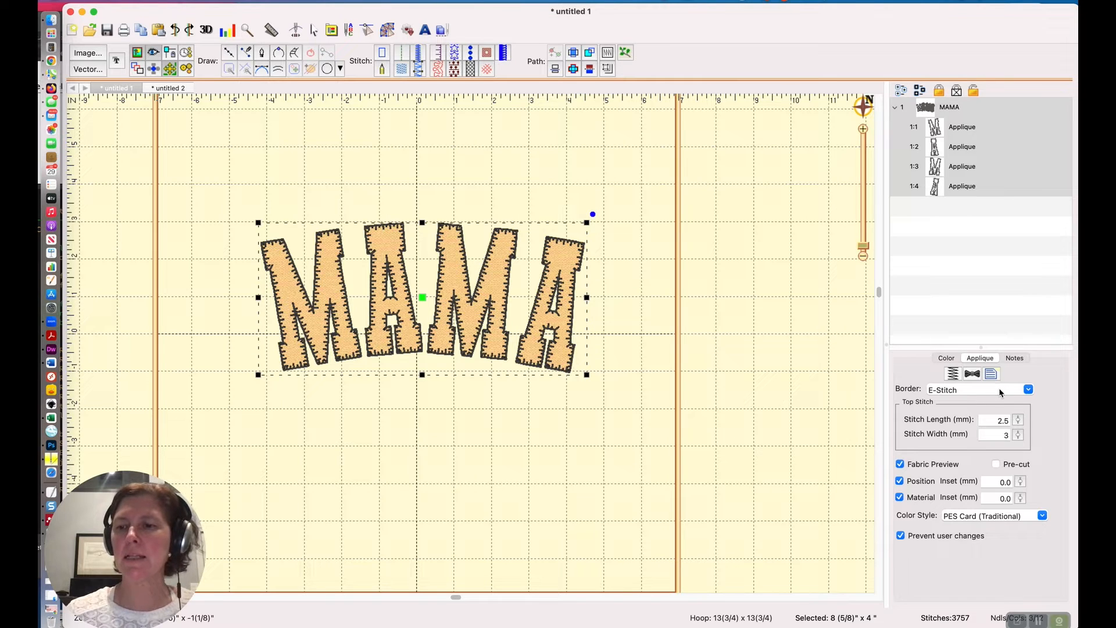
pyautogui.click(1027, 390)
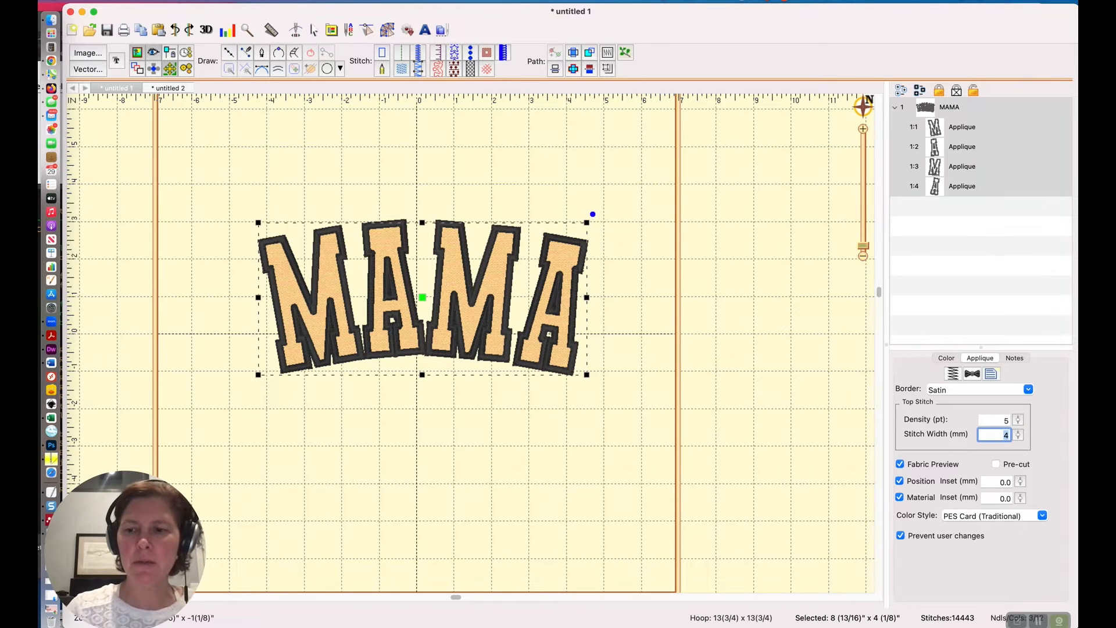
pyautogui.click(900, 464)
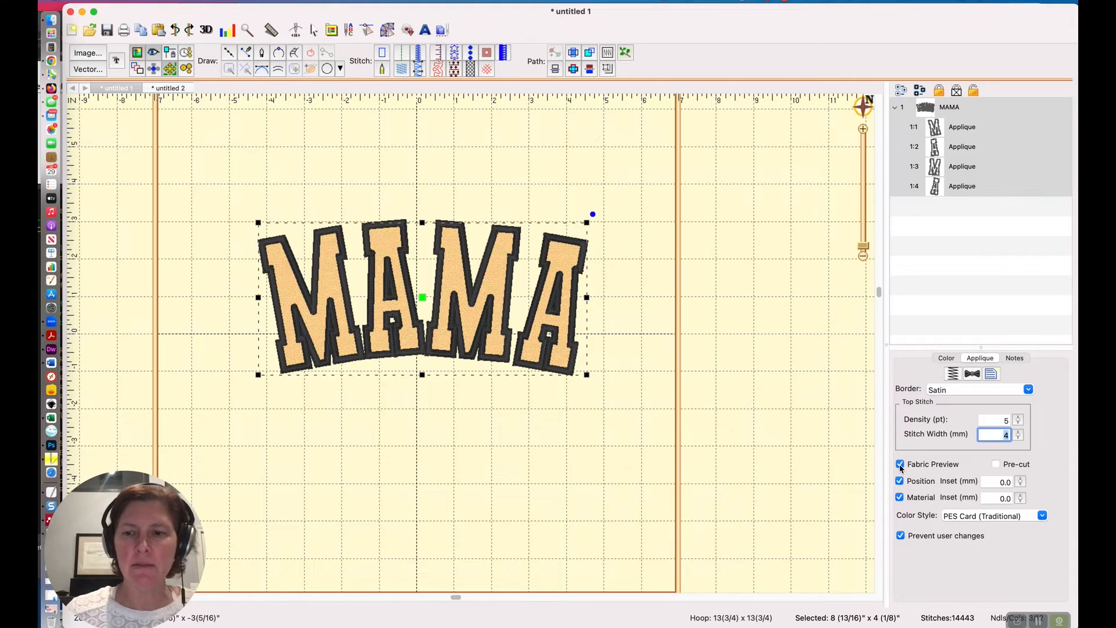
pyautogui.click(899, 463)
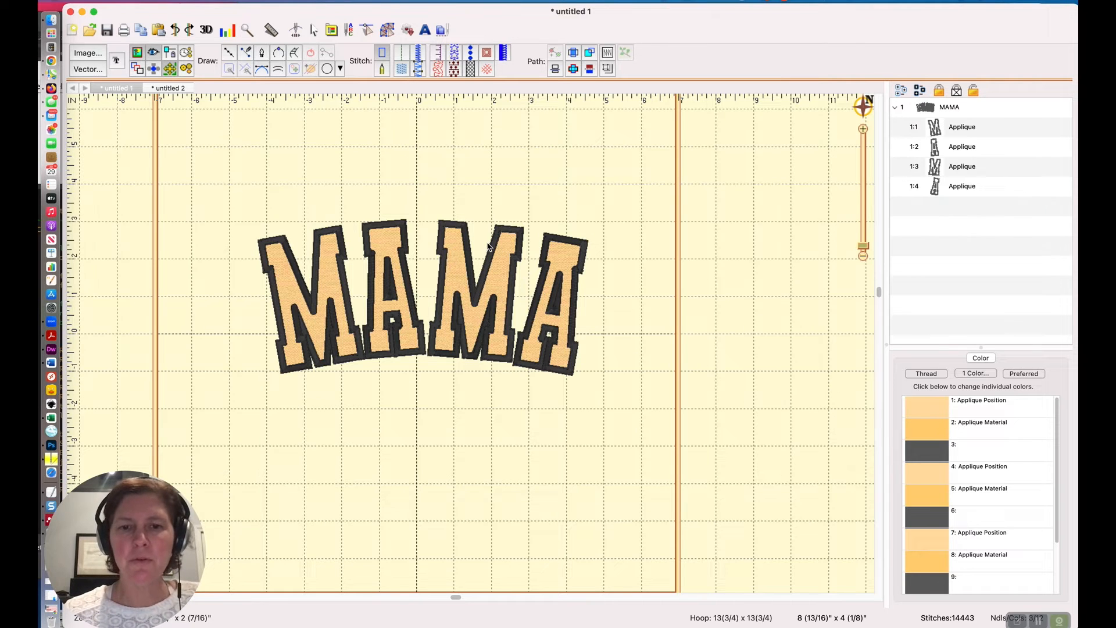
pyautogui.moveTo(928, 416)
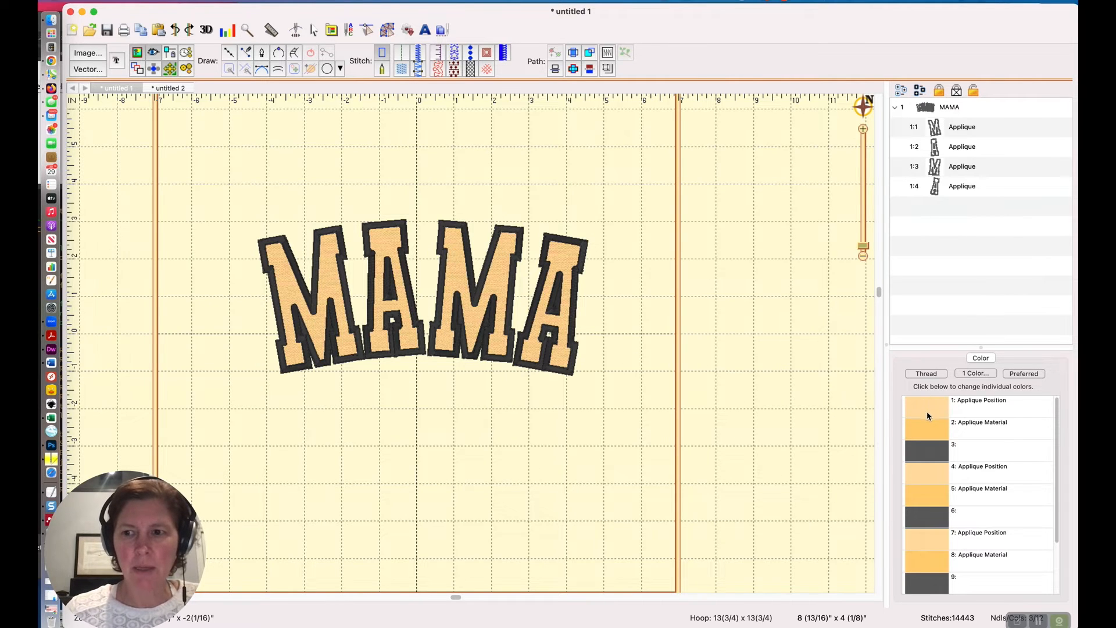
# - Assign Metro 2142 Rust as the applique position colour for all four MAMA letters
pyautogui.click(926, 409)
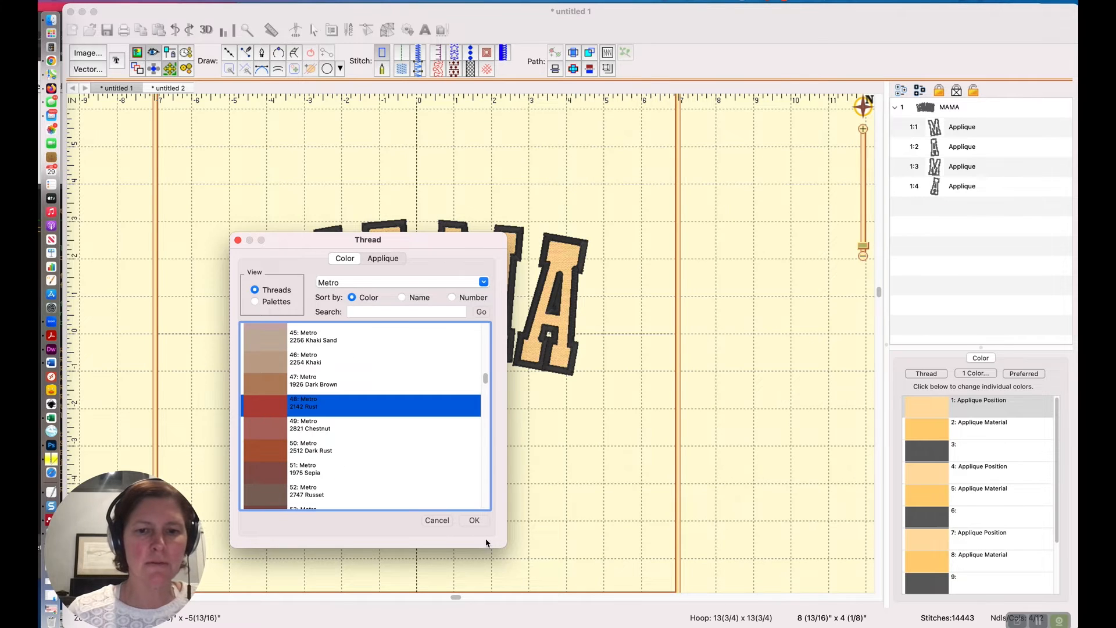
pyautogui.click(474, 520)
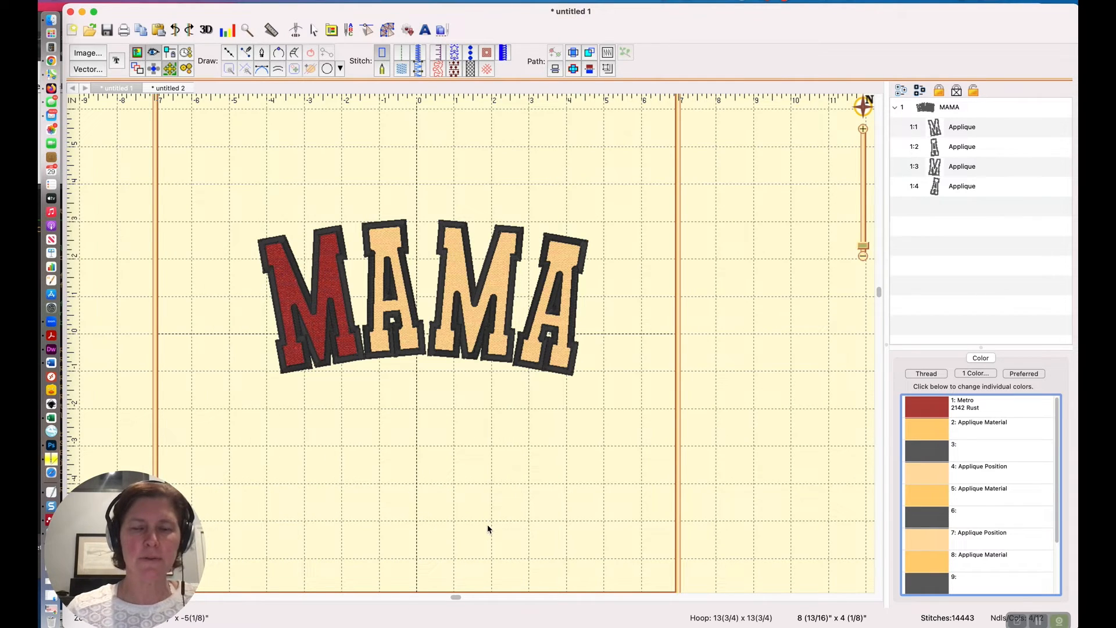
pyautogui.moveTo(872, 498)
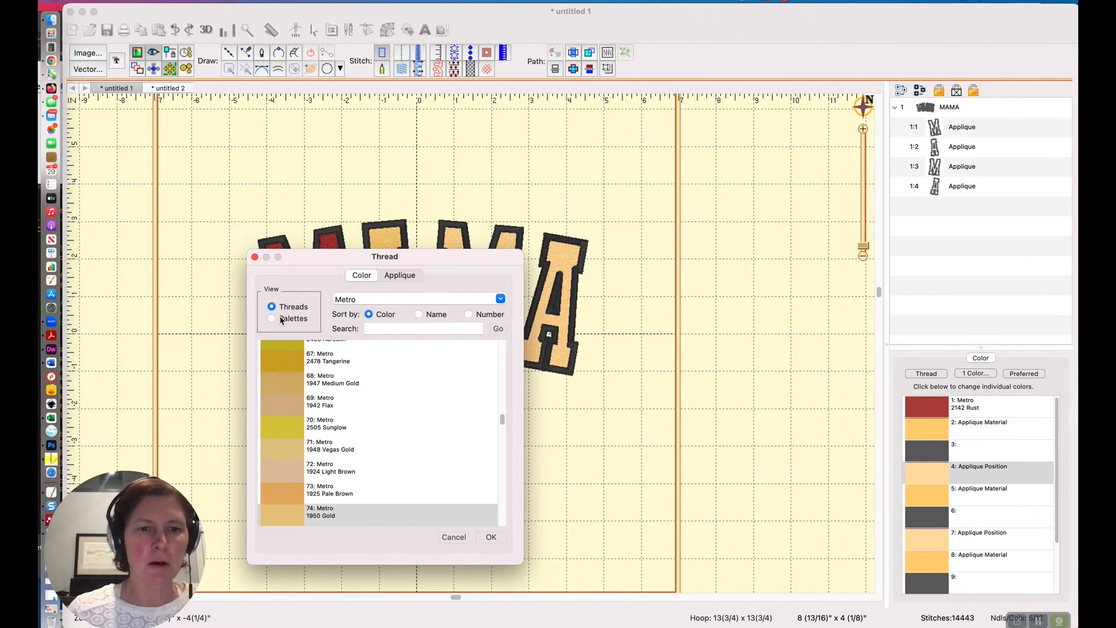
pyautogui.click(271, 318)
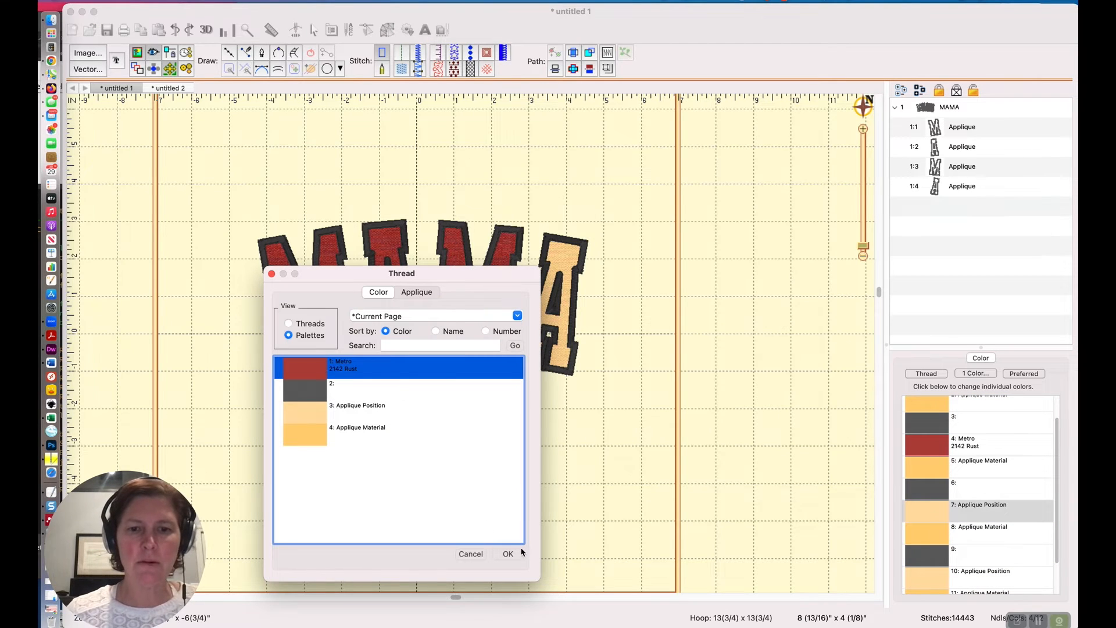
pyautogui.click(508, 554)
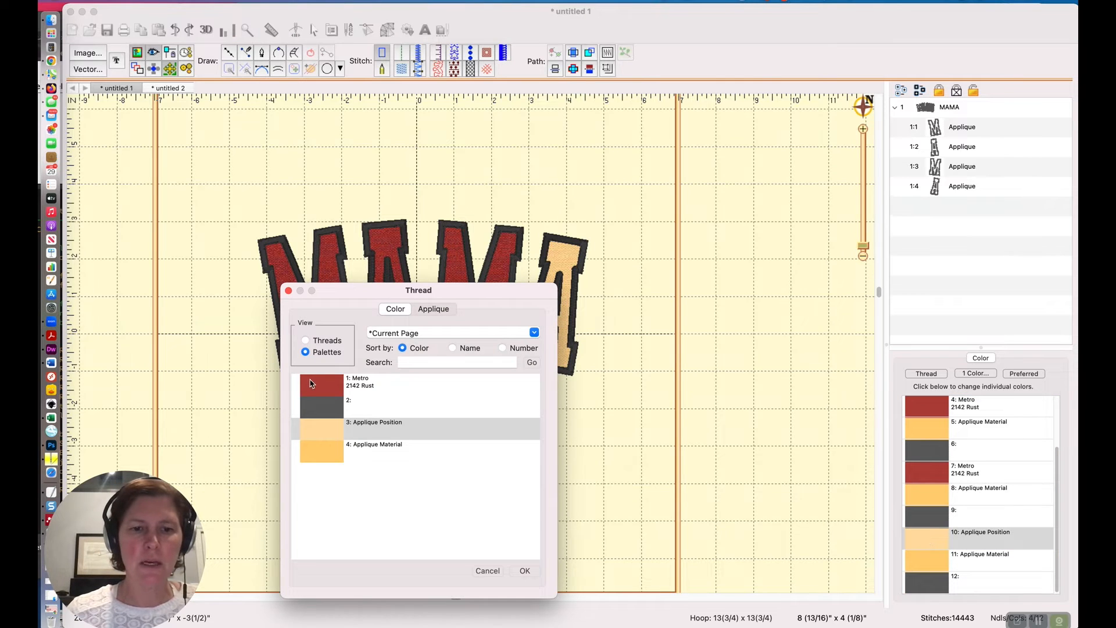
pyautogui.click(525, 570)
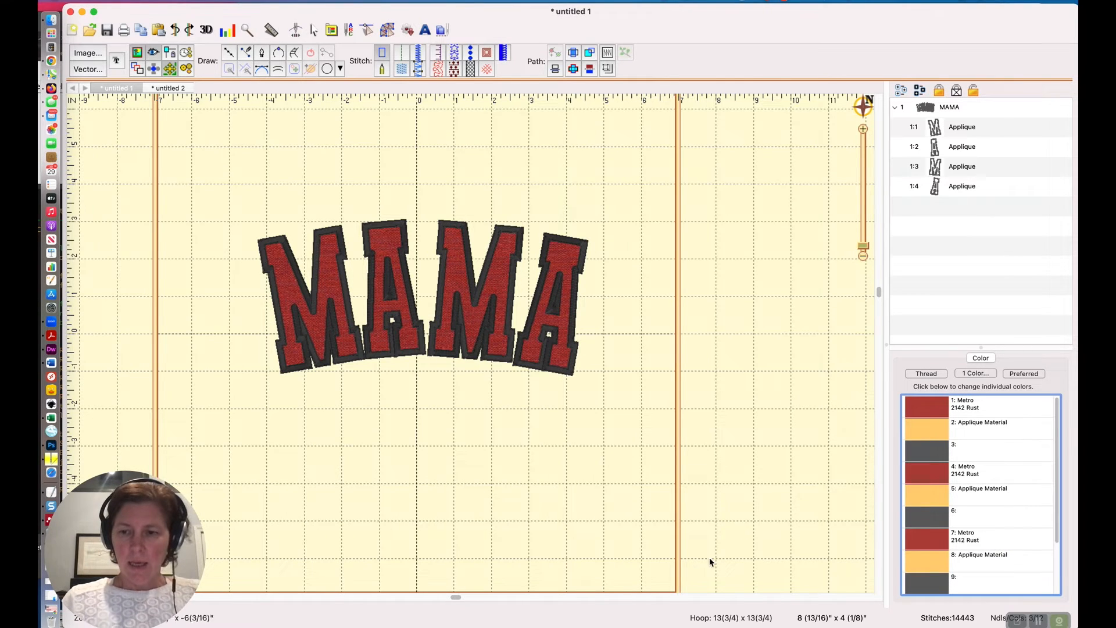
pyautogui.moveTo(754, 384)
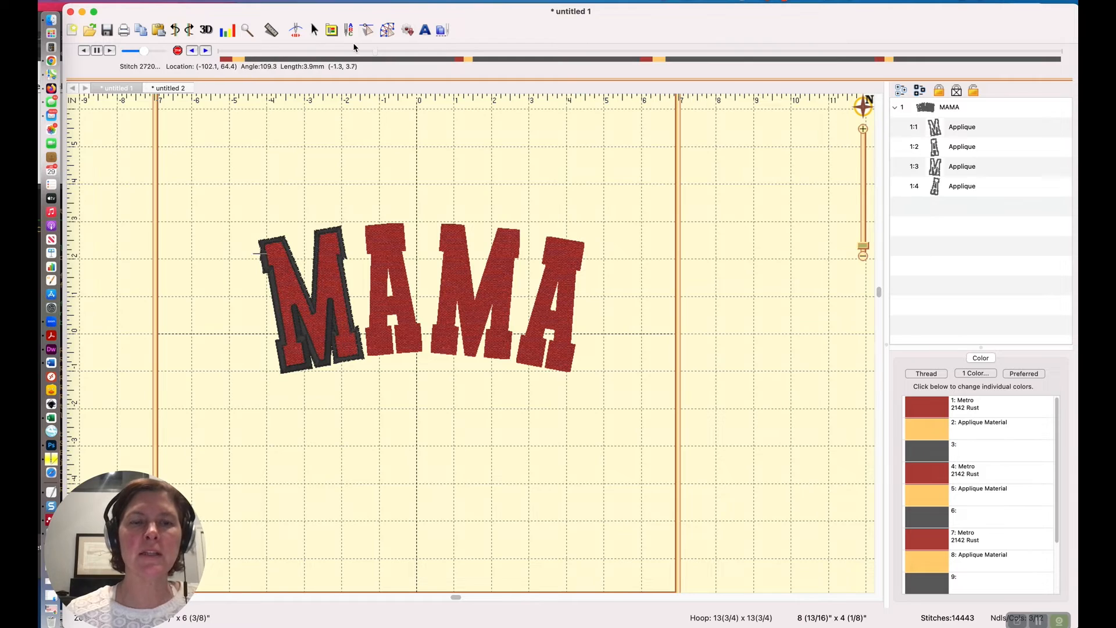
pyautogui.click(97, 50)
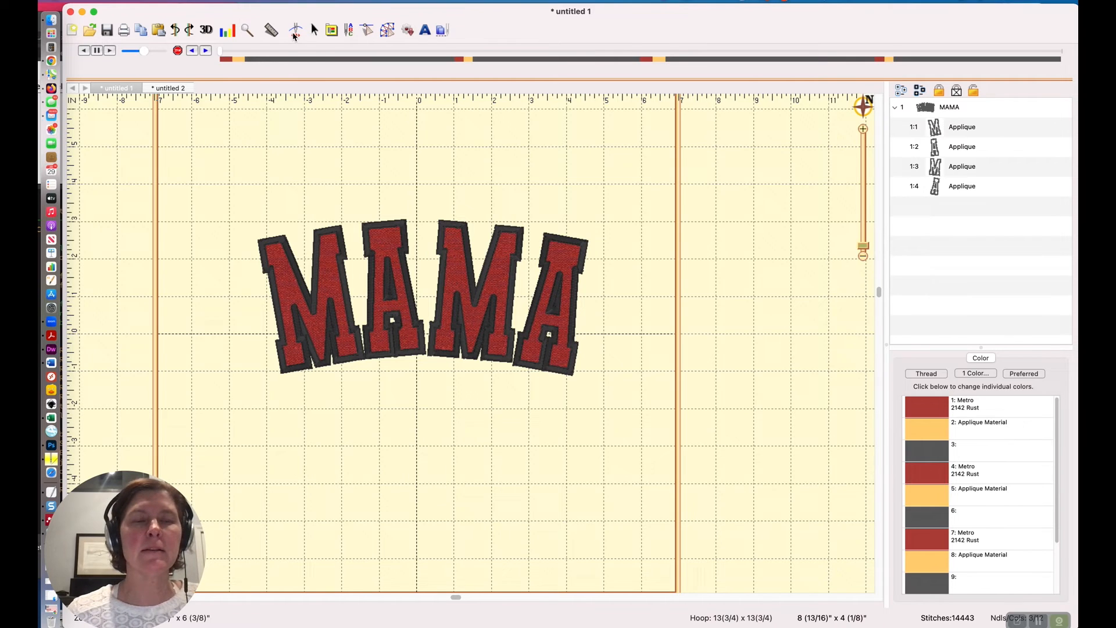
pyautogui.click(314, 29)
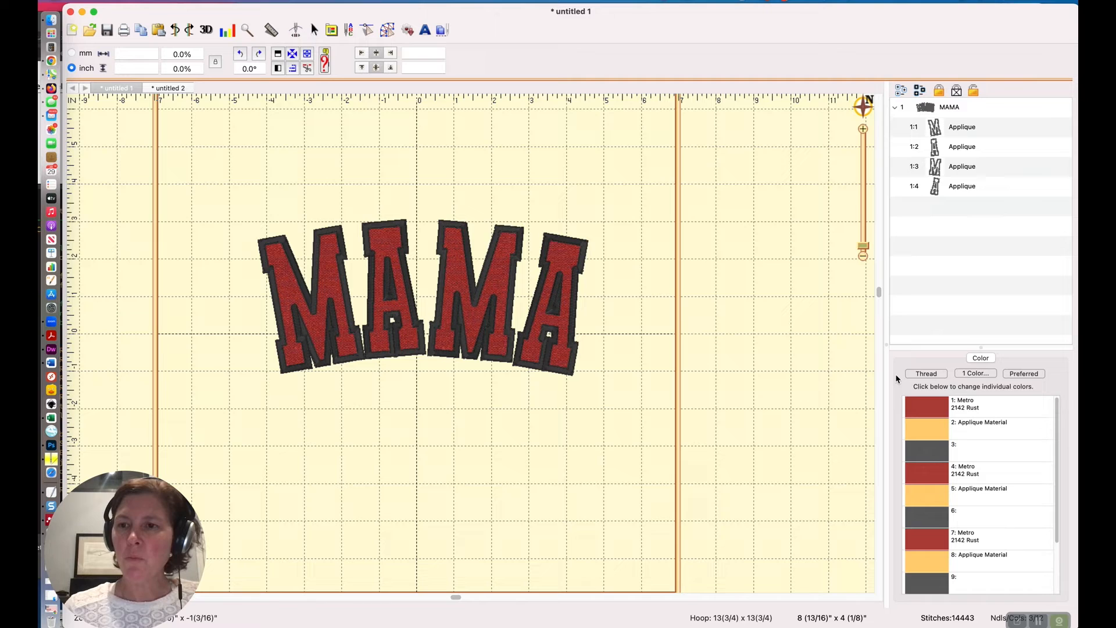
# - Uncheck Fabric Preview for the M and the remaining letters, then deselect everything
pyautogui.click(420, 296)
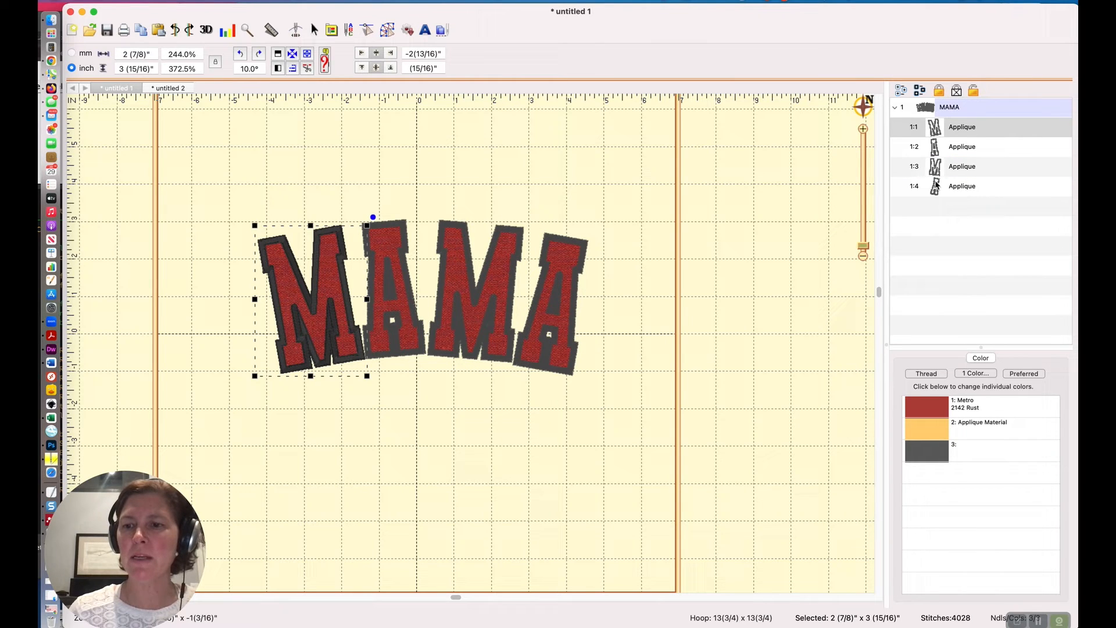
pyautogui.moveTo(770, 265)
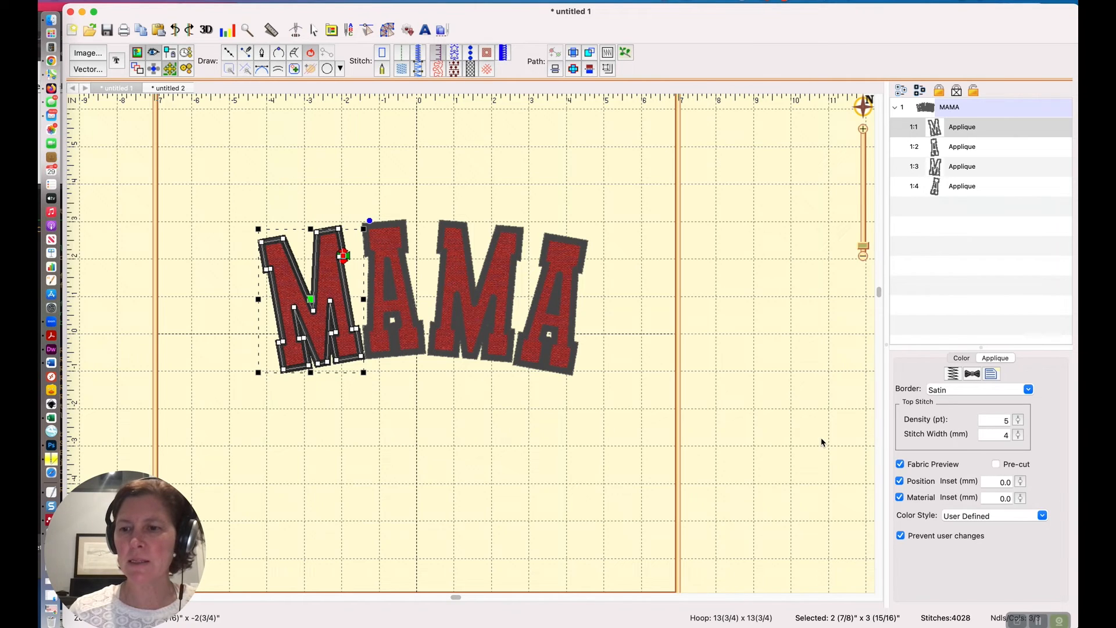
pyautogui.click(900, 463)
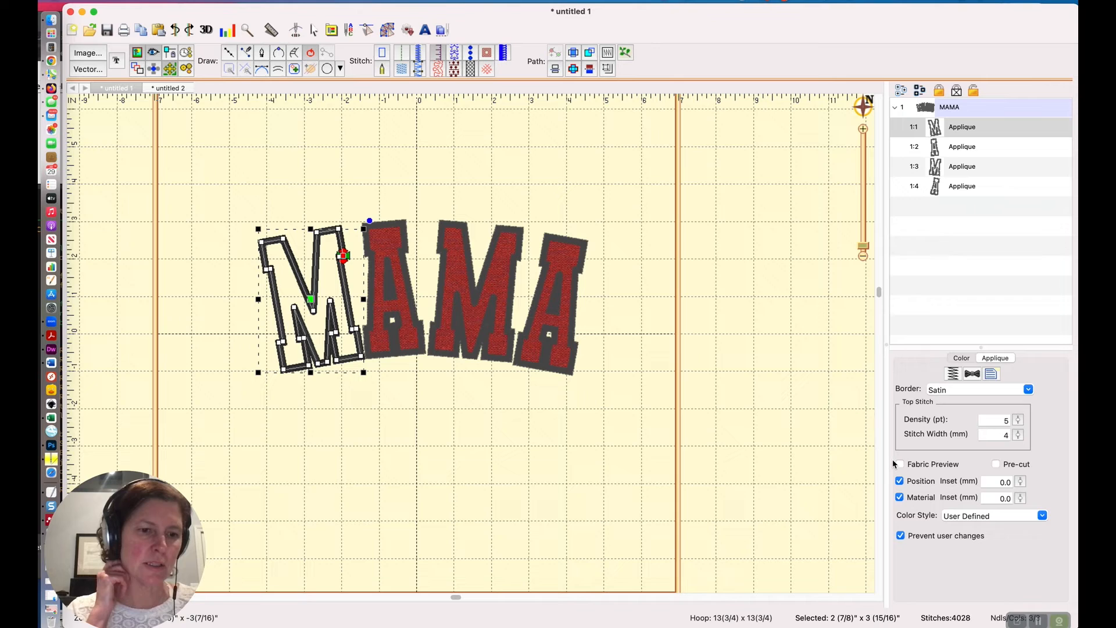
pyautogui.click(899, 463)
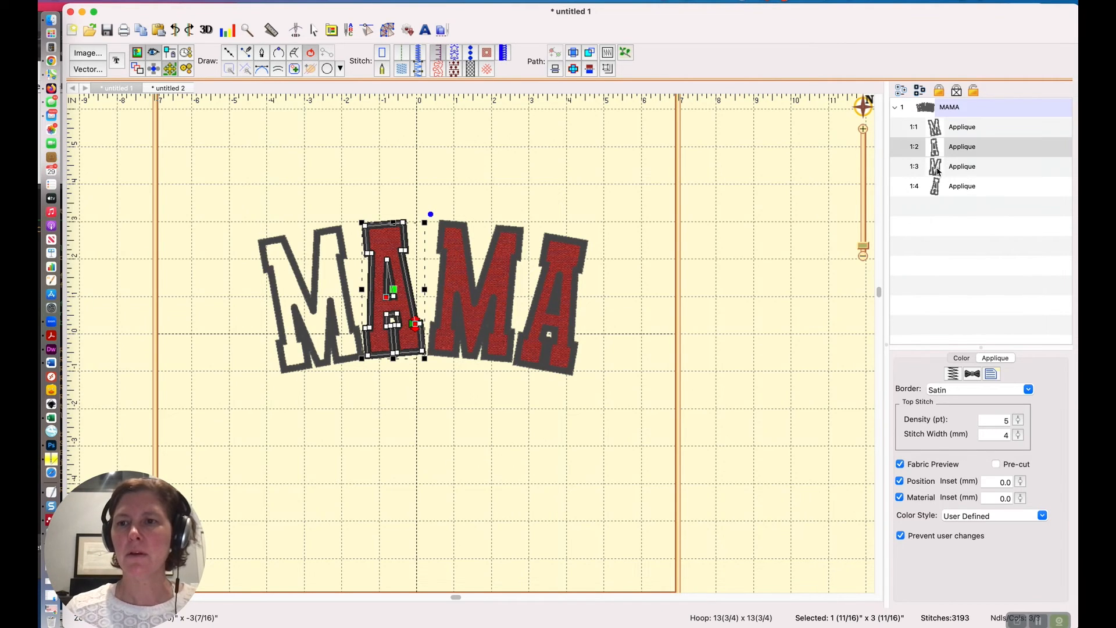
pyautogui.click(900, 464)
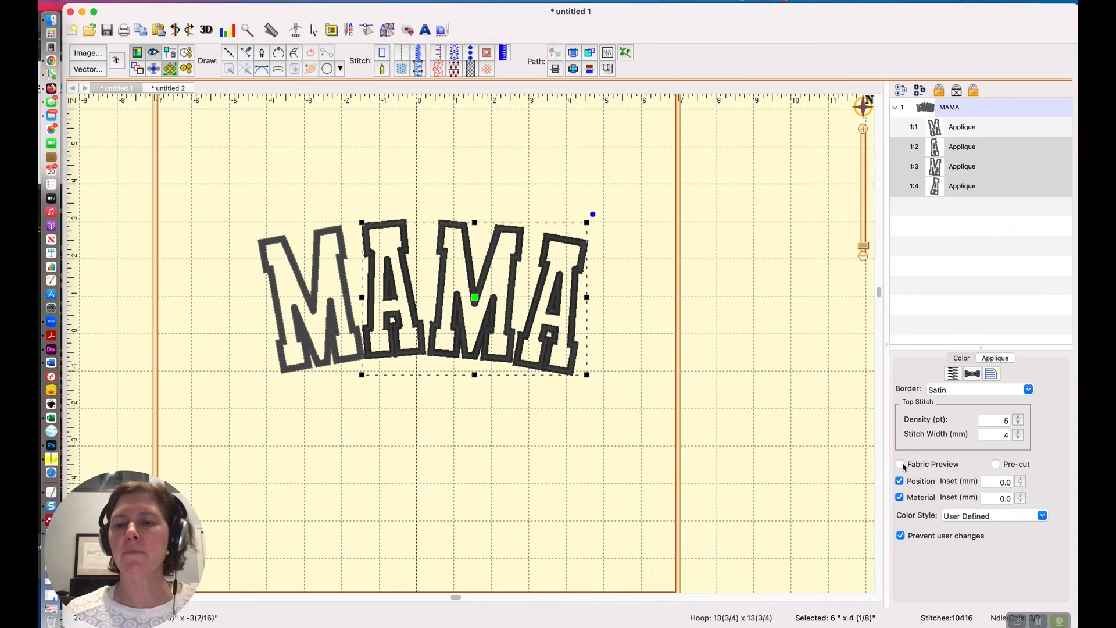
pyautogui.click(901, 463)
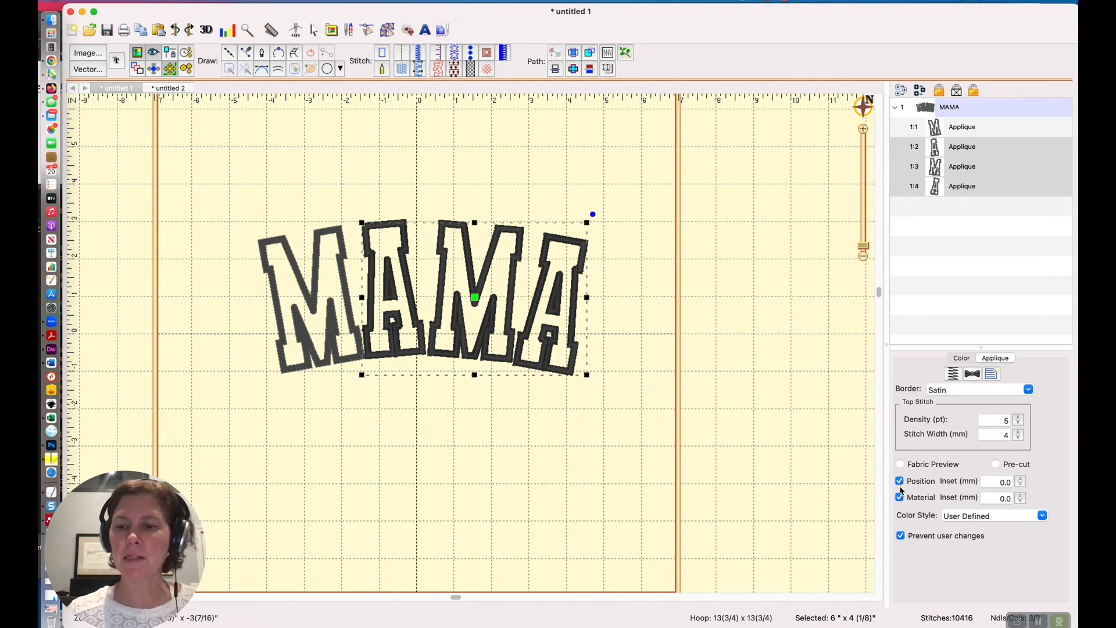
pyautogui.moveTo(955, 244)
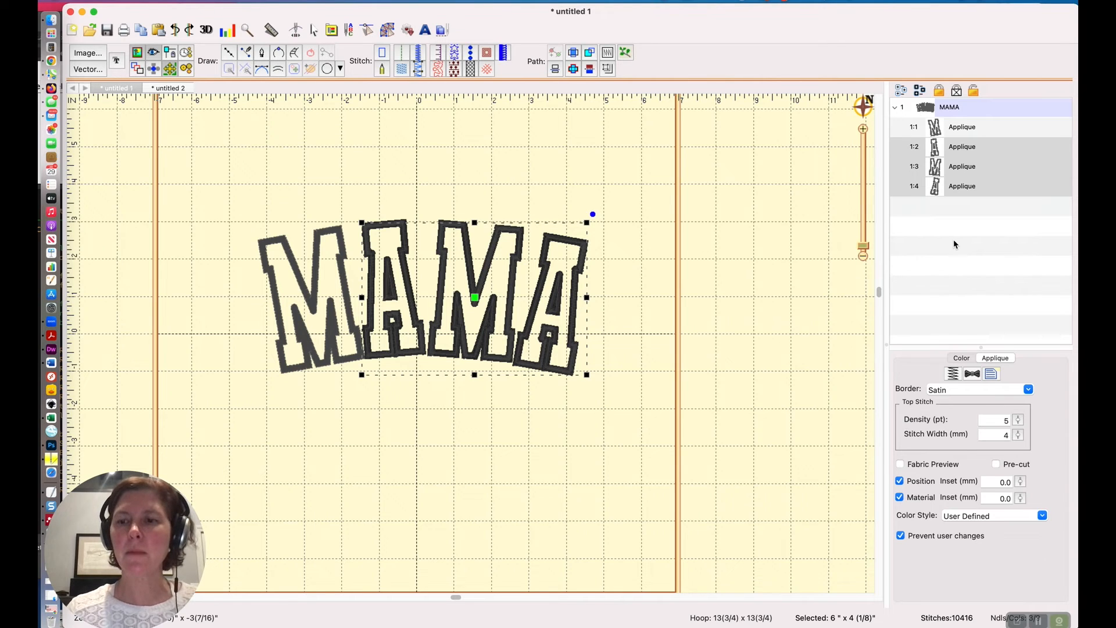
pyautogui.click(961, 357)
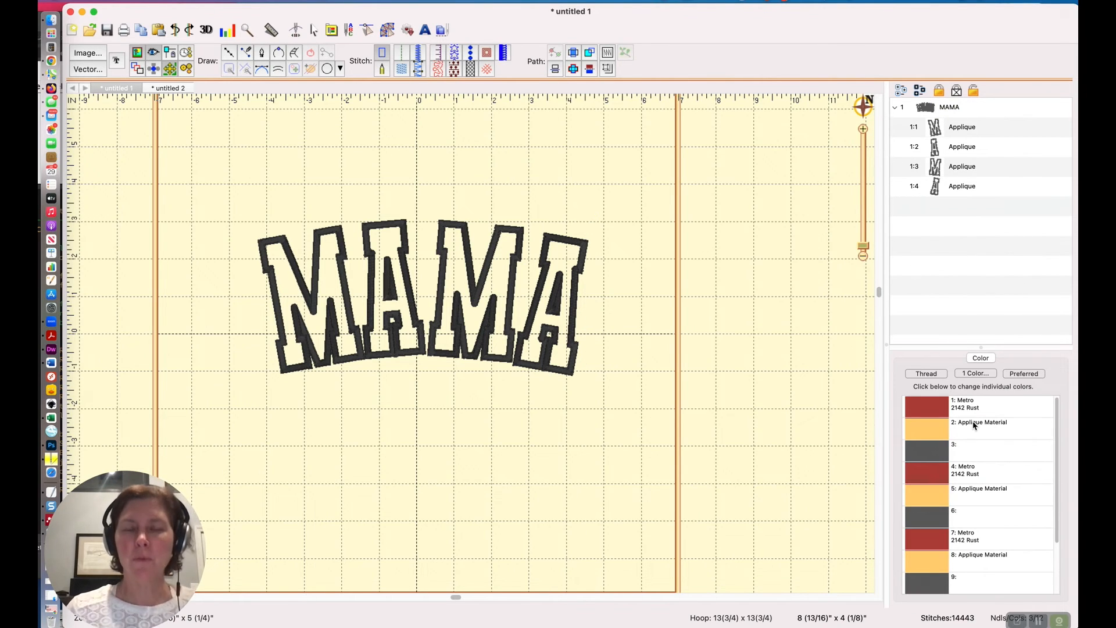
pyautogui.moveTo(973, 423)
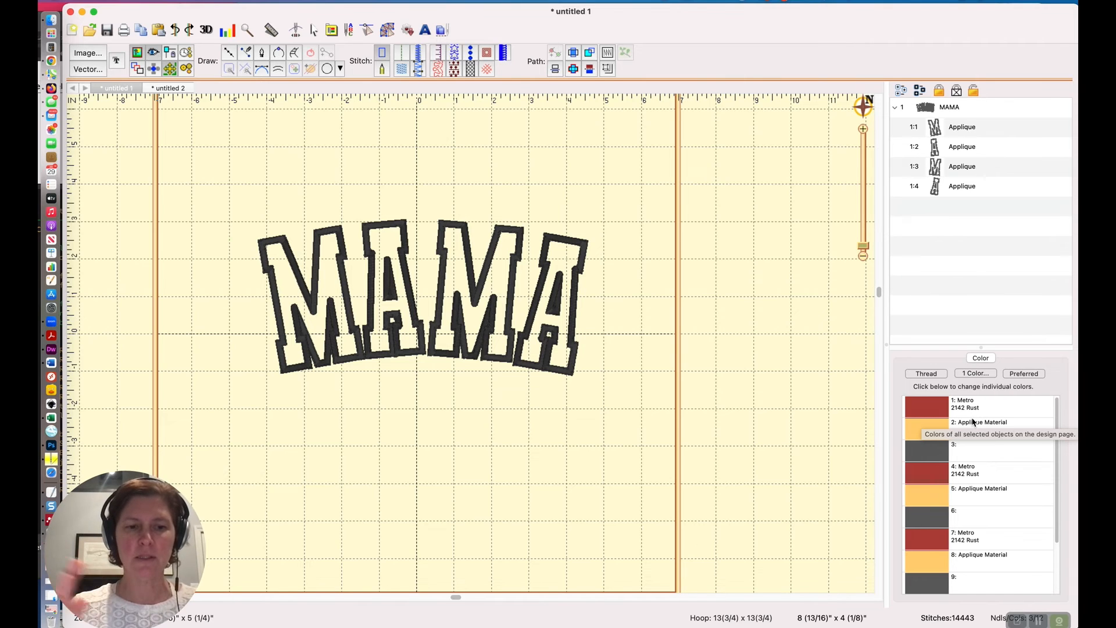
pyautogui.moveTo(837, 309)
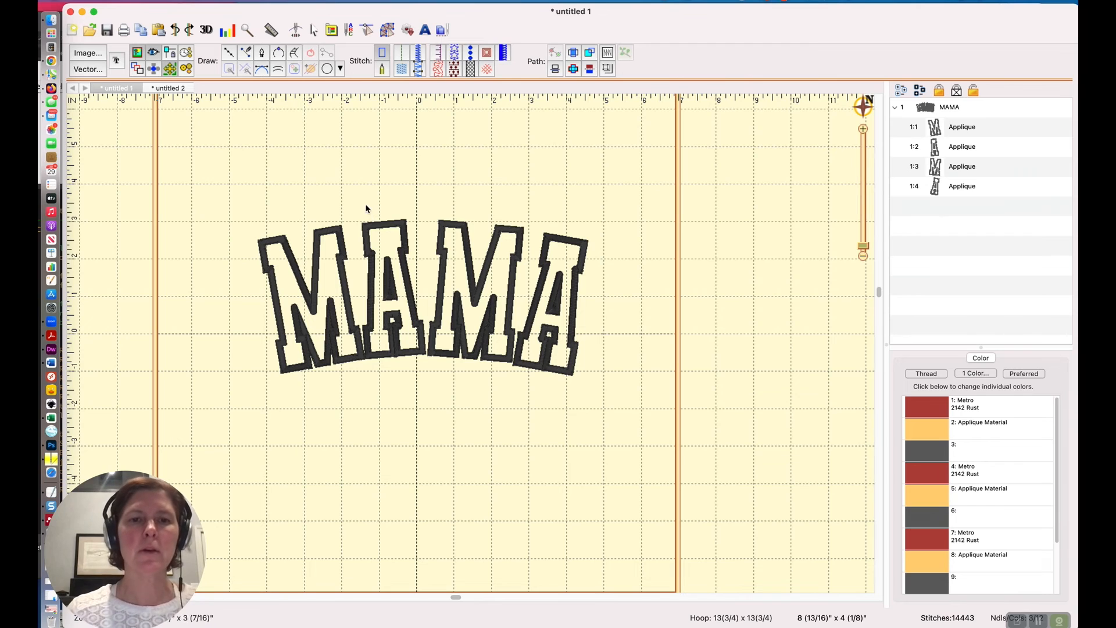
pyautogui.moveTo(352, 206)
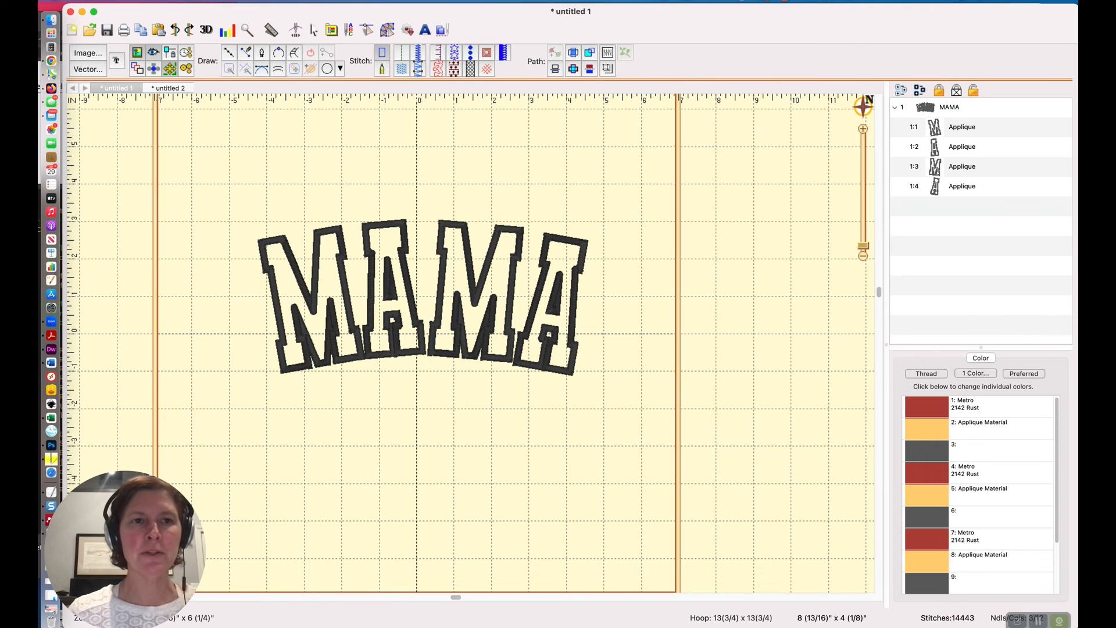
# - Run Utility > Color Sort and open the result as a new view with its colour groups expanded
pyautogui.click(190, 3)
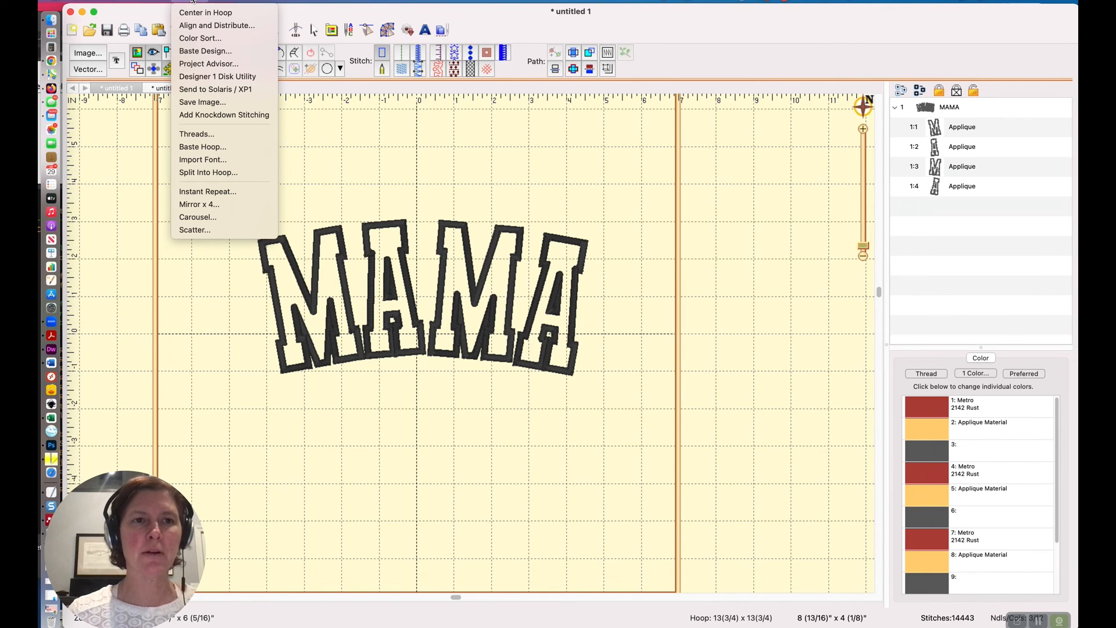
pyautogui.moveTo(205, 51)
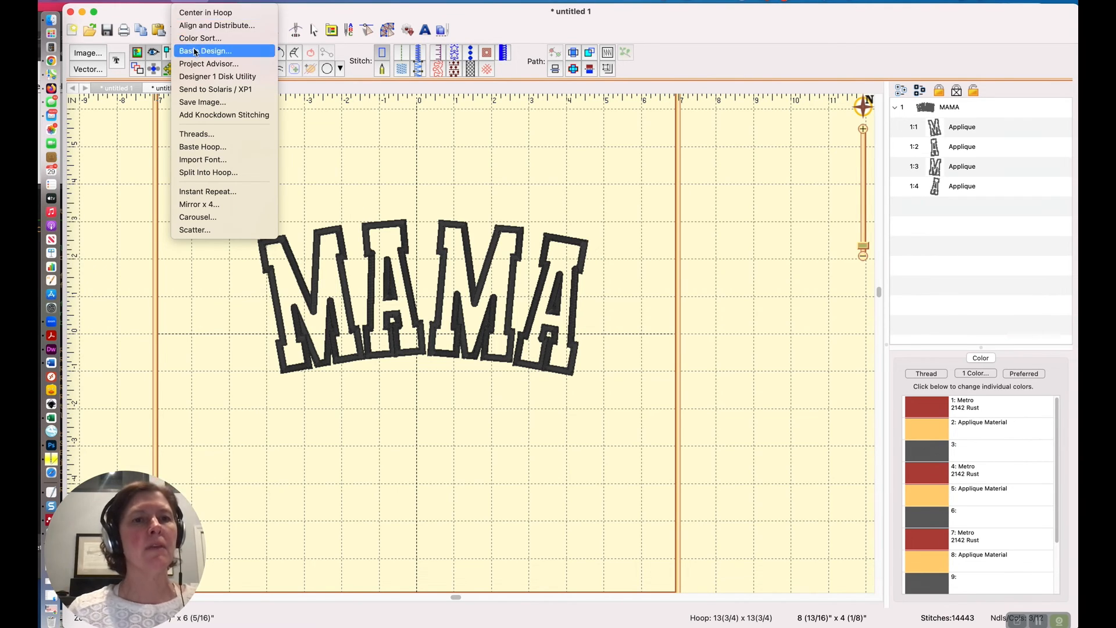
pyautogui.click(200, 38)
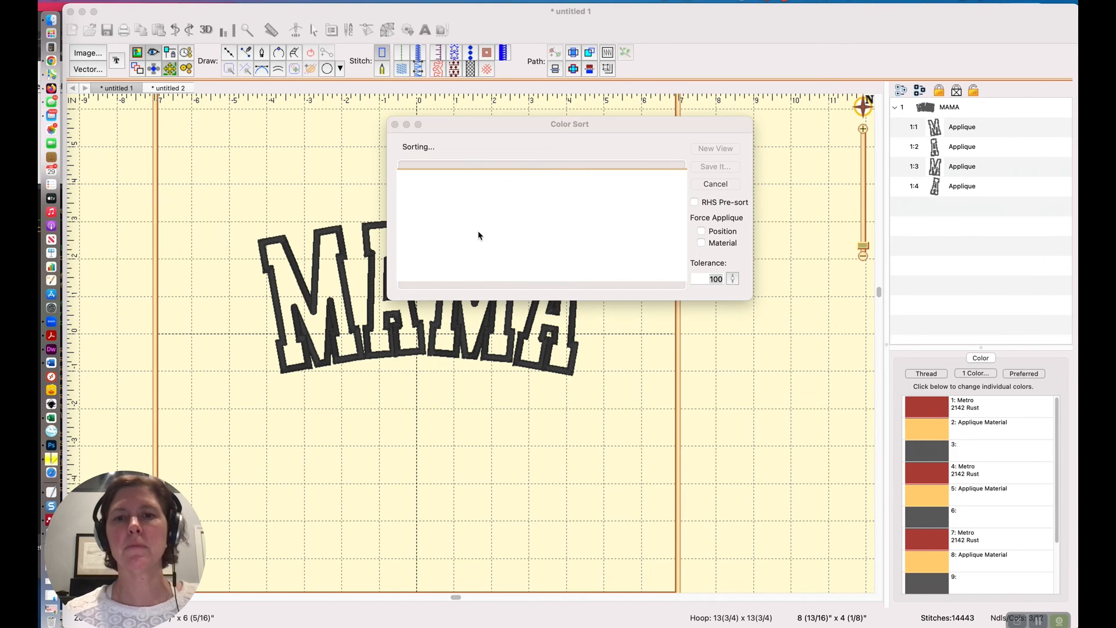
pyautogui.click(715, 148)
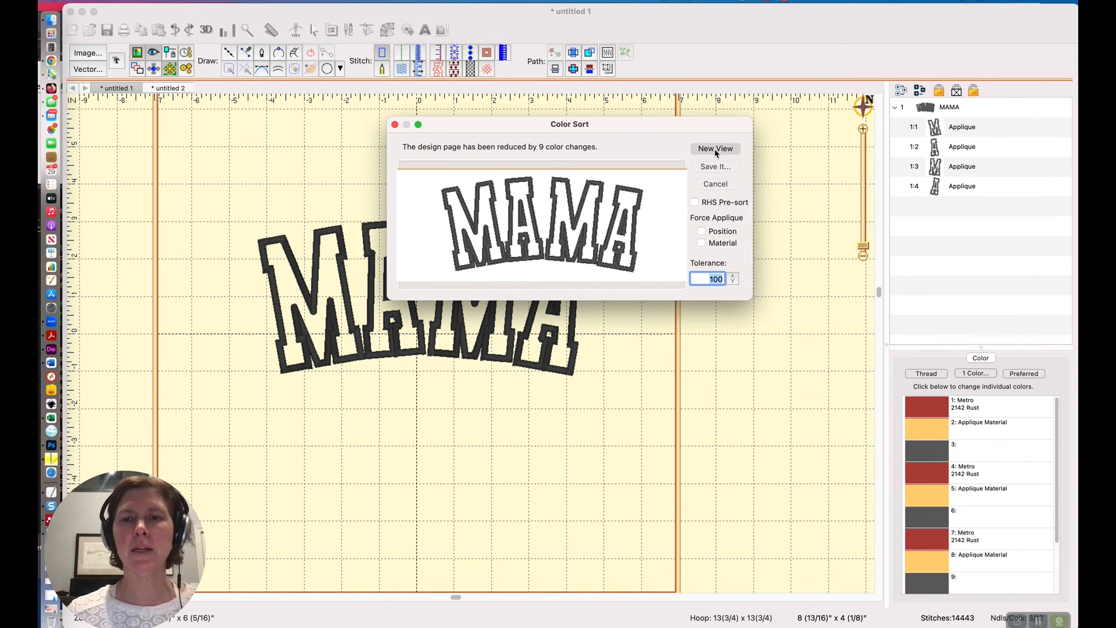
pyautogui.click(714, 148)
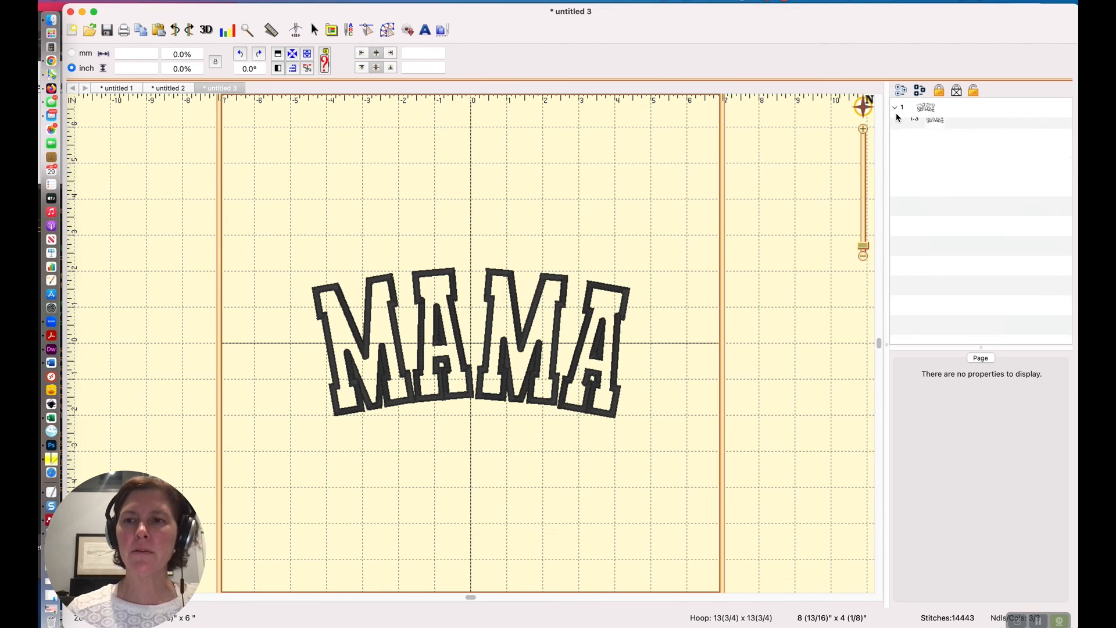
pyautogui.click(895, 119)
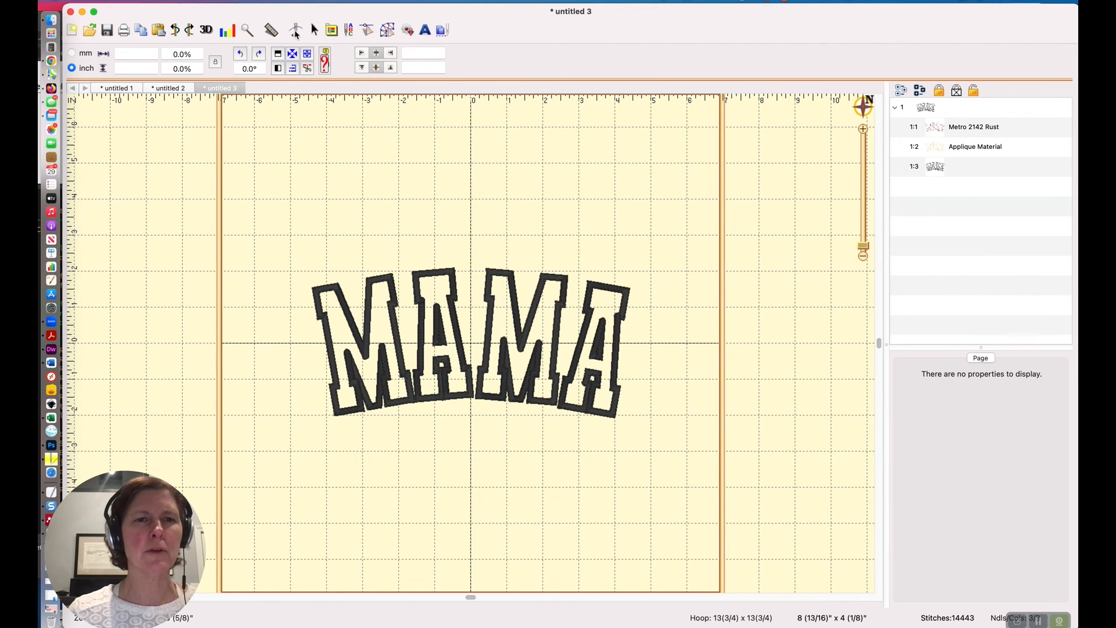